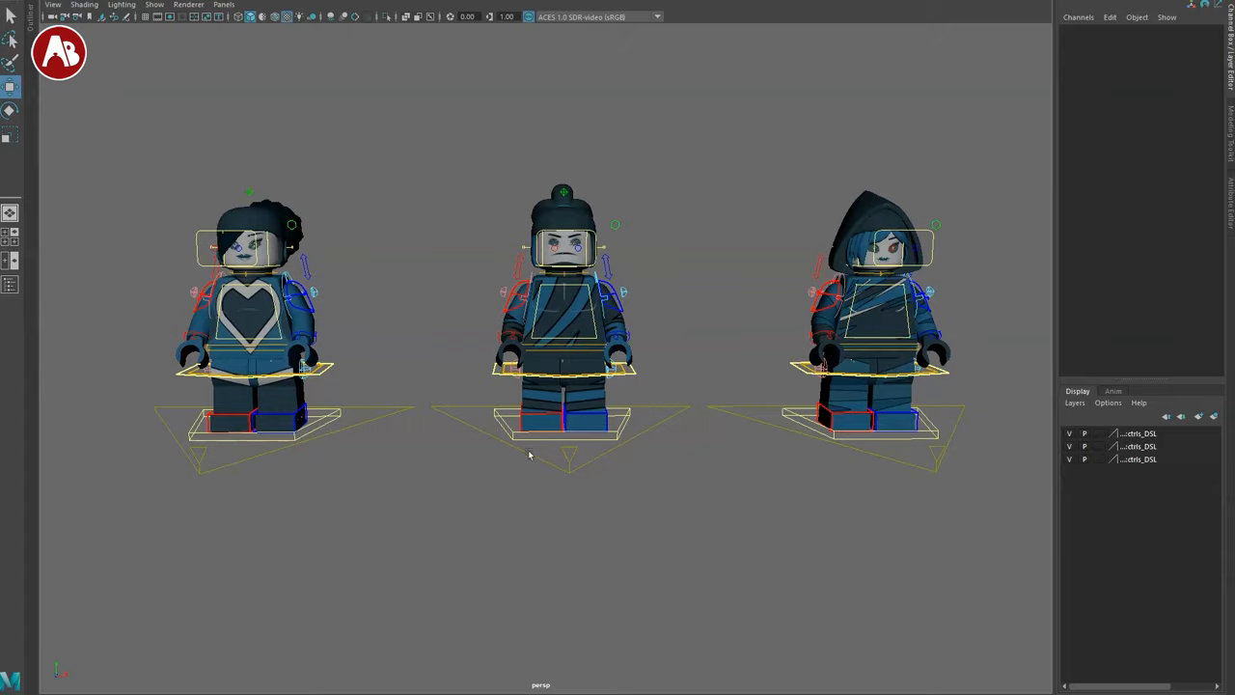
- Scroll the Lego AnimChallenge page past the rules, countdown and Submit button to the Assets grid
left_click_drag(529, 455, 421, 528)
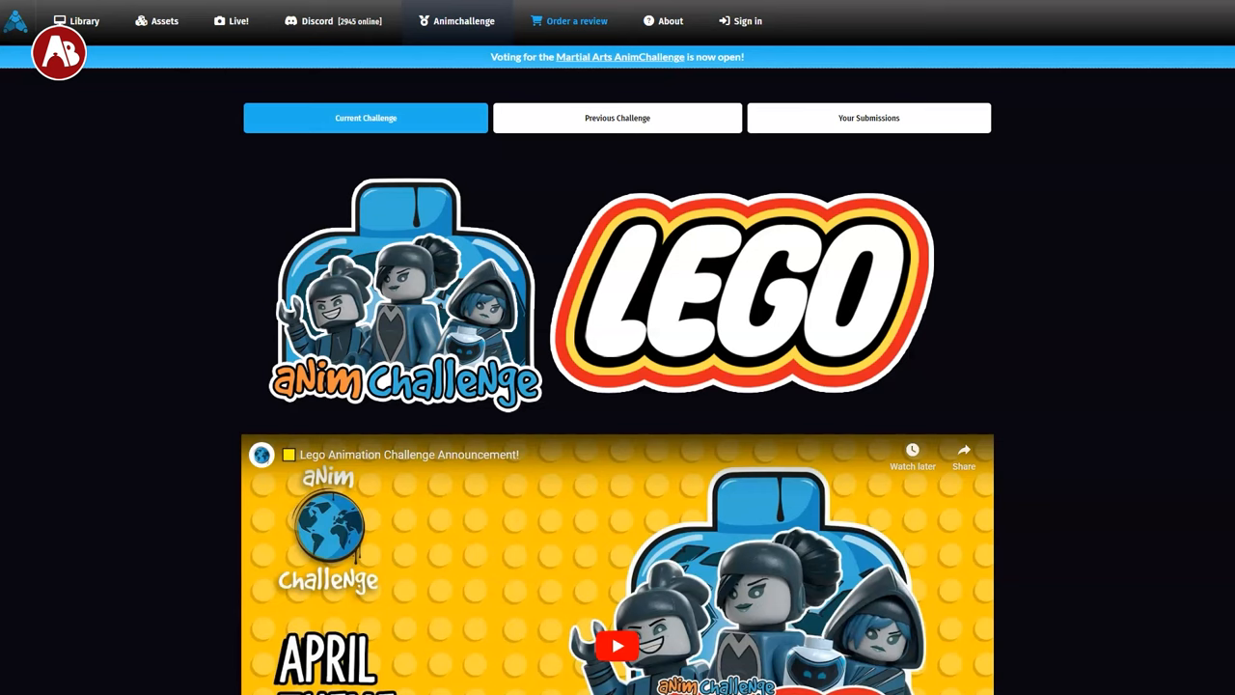
scroll("down", 3)
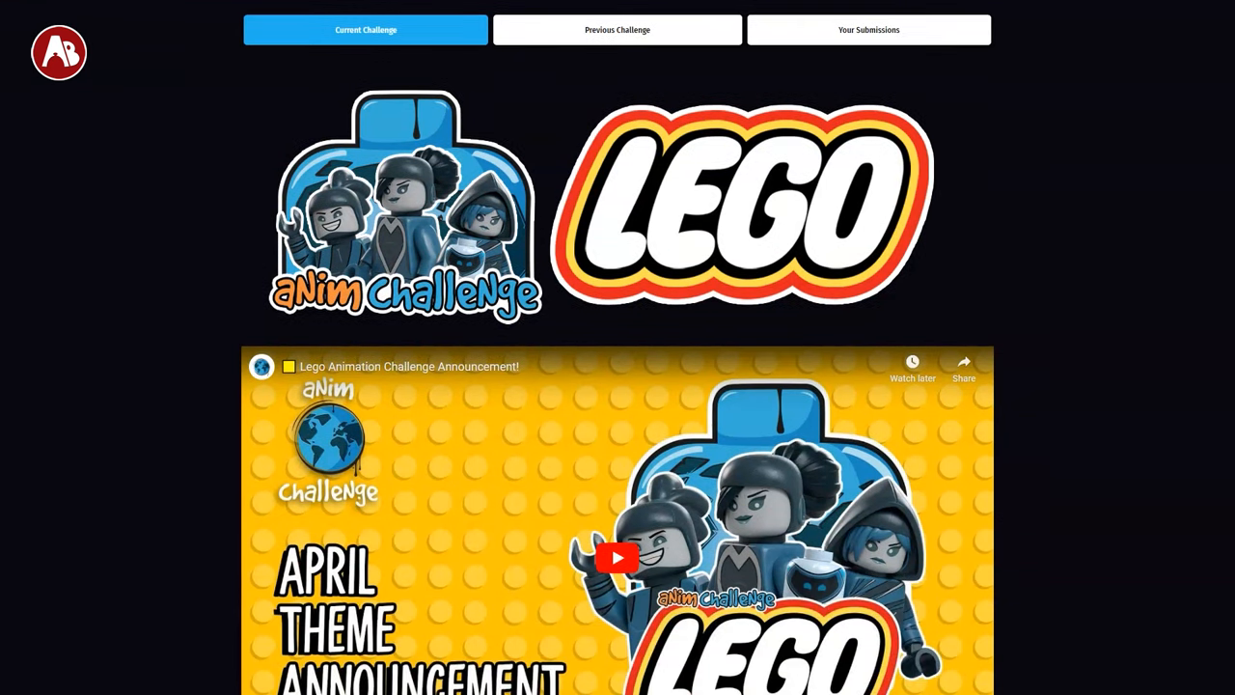
scroll("down", 3)
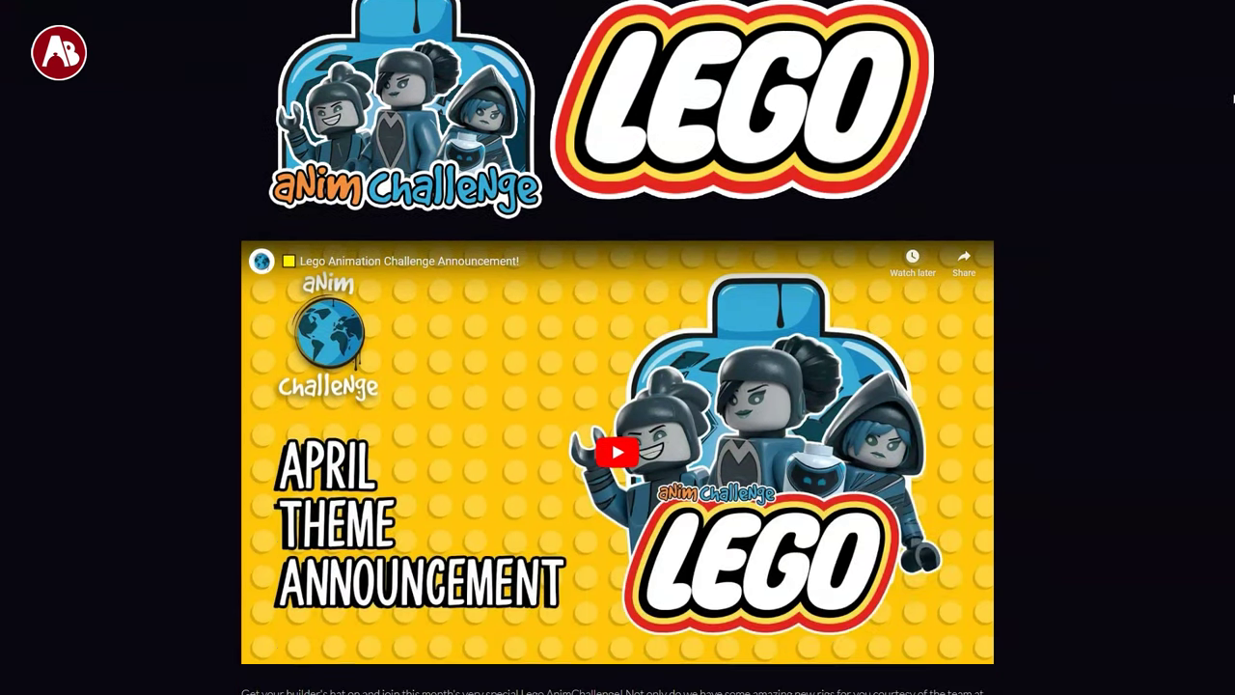
scroll("down", 3)
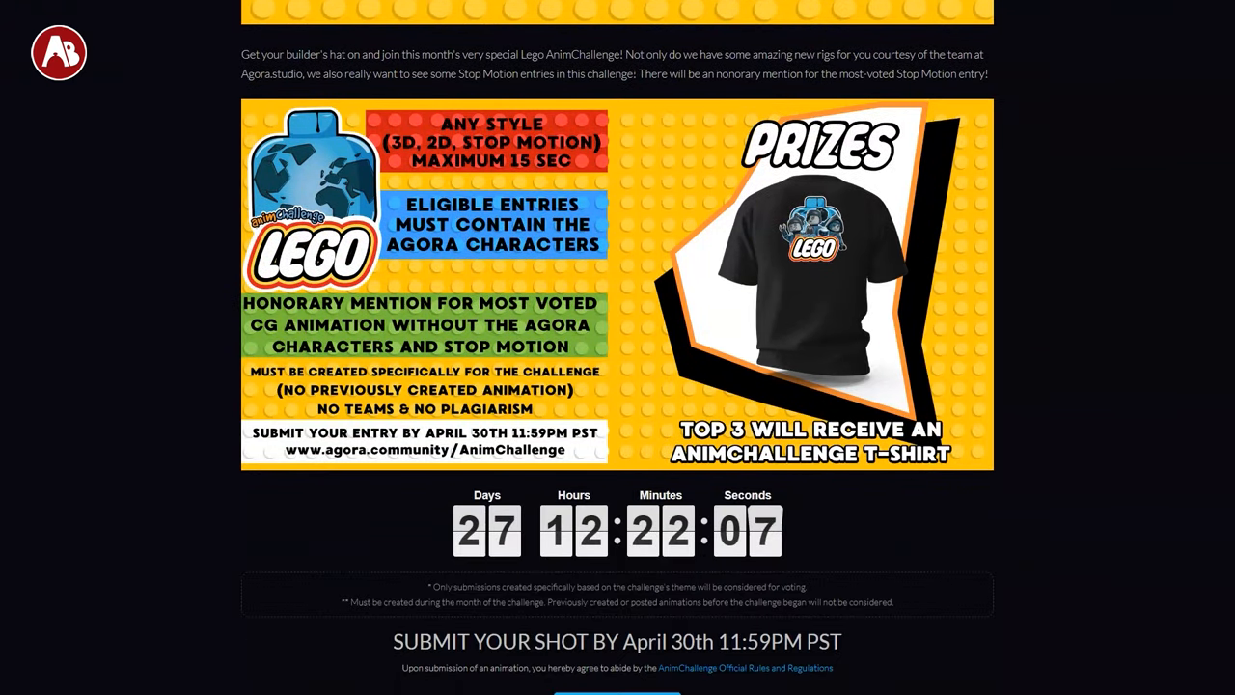
scroll("down", 3)
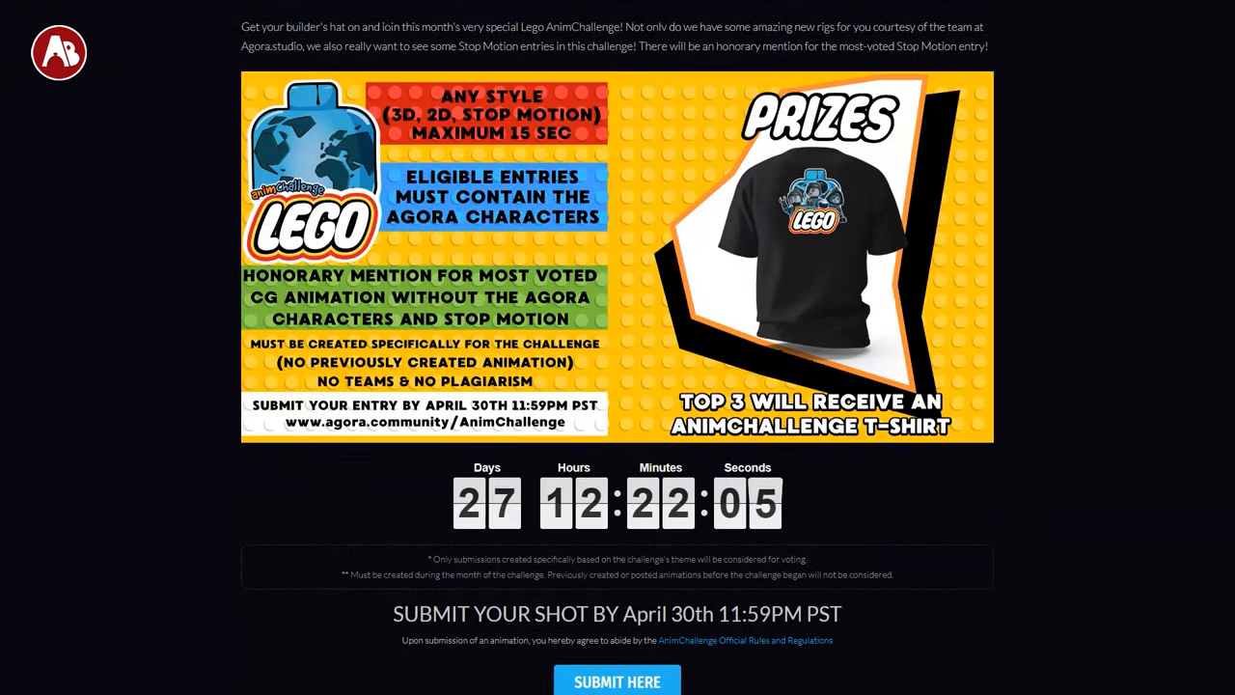
scroll("down", 3)
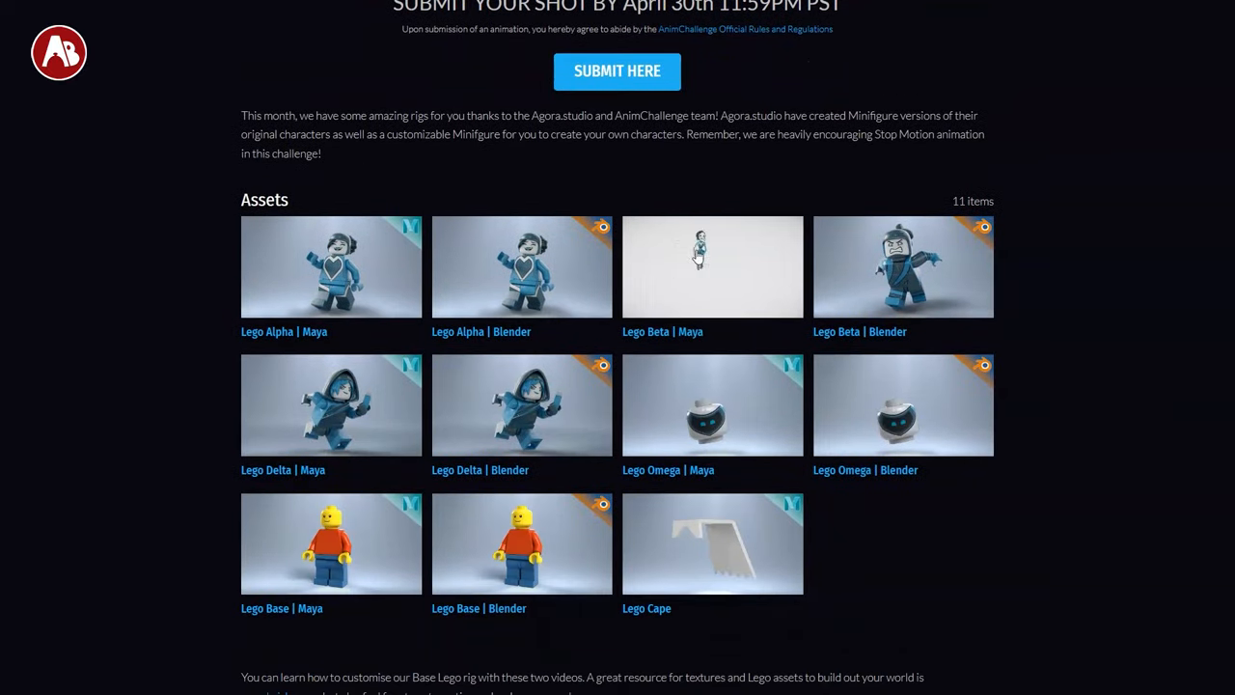
mouse_move(639, 292)
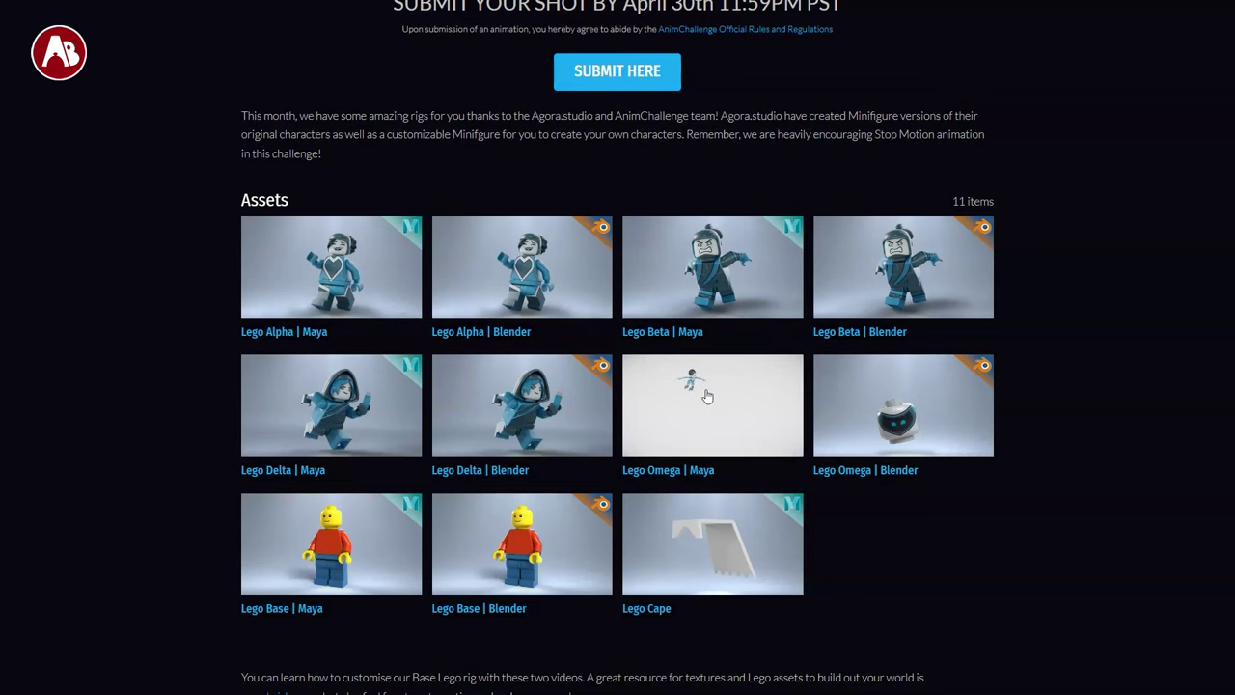
mouse_move(708, 415)
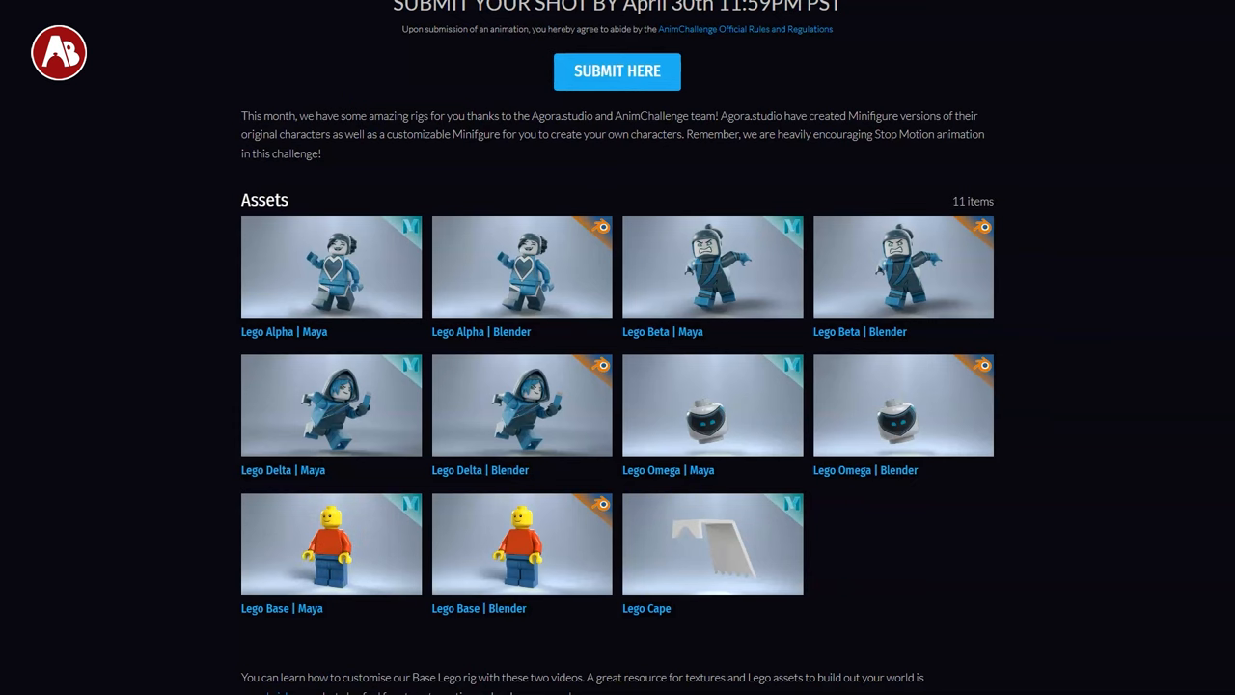
scroll("down", 3)
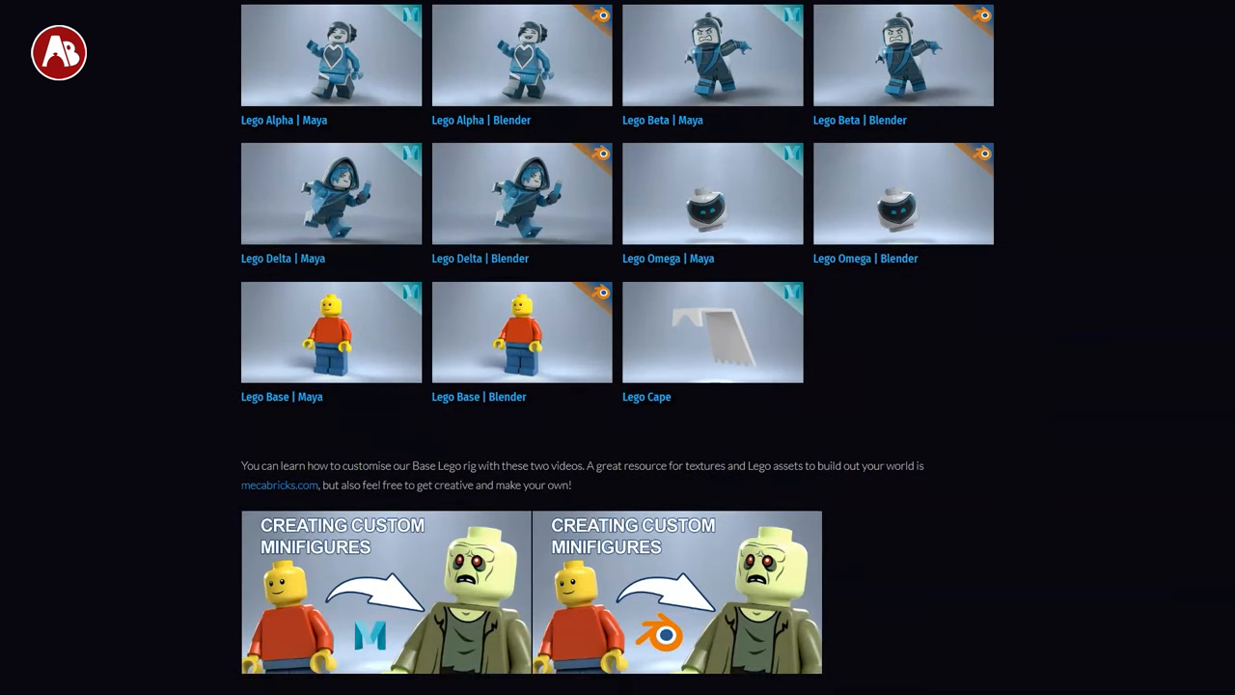
scroll("down", 3)
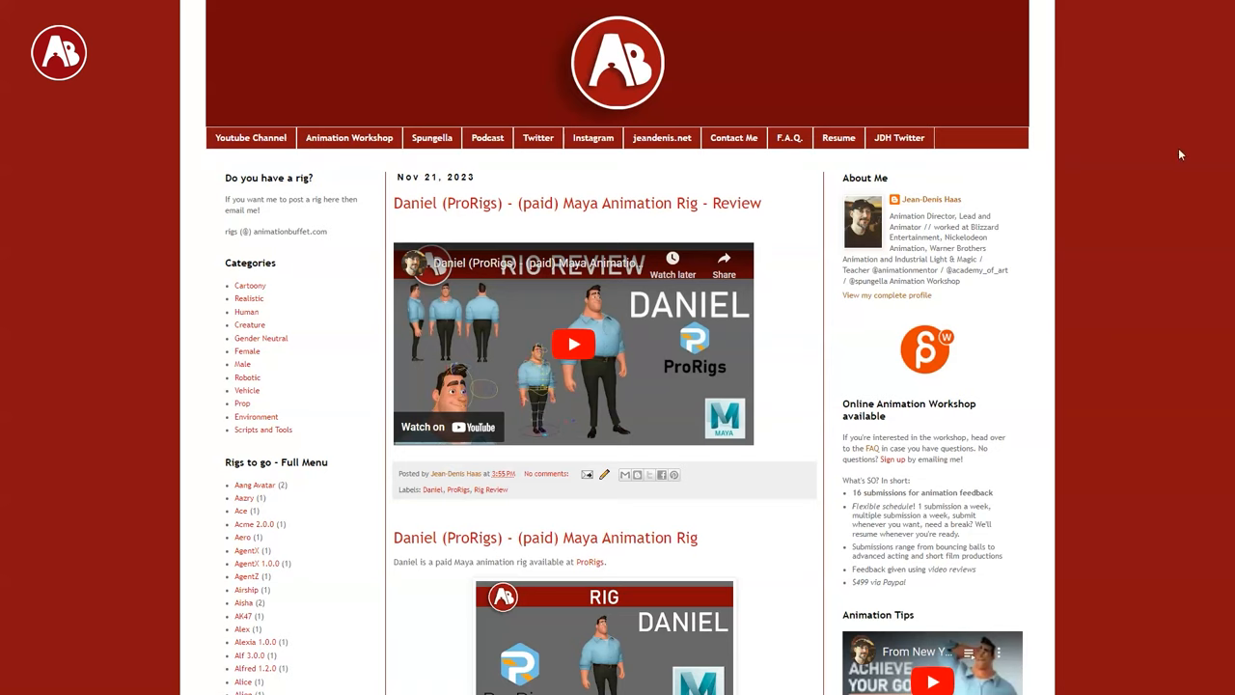
- Scroll the Animation Buffet front page through its Maya rig review posts
scroll("down", 3)
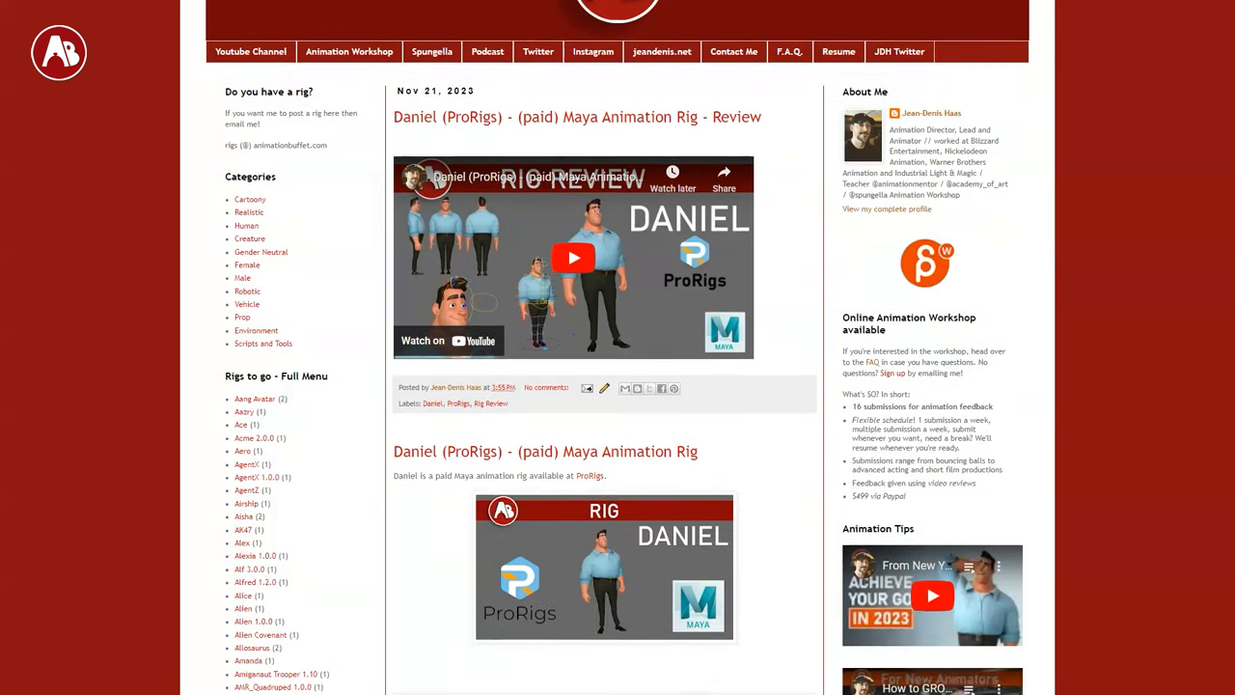
scroll("down", 3)
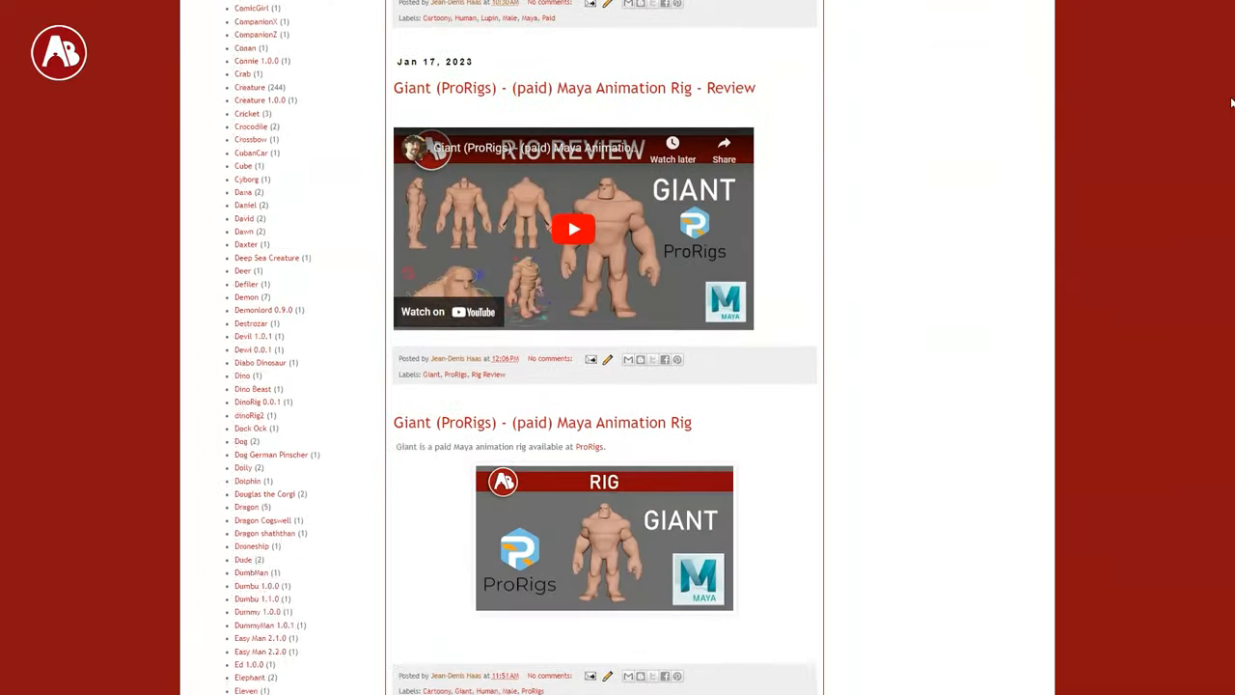
scroll("down", 3)
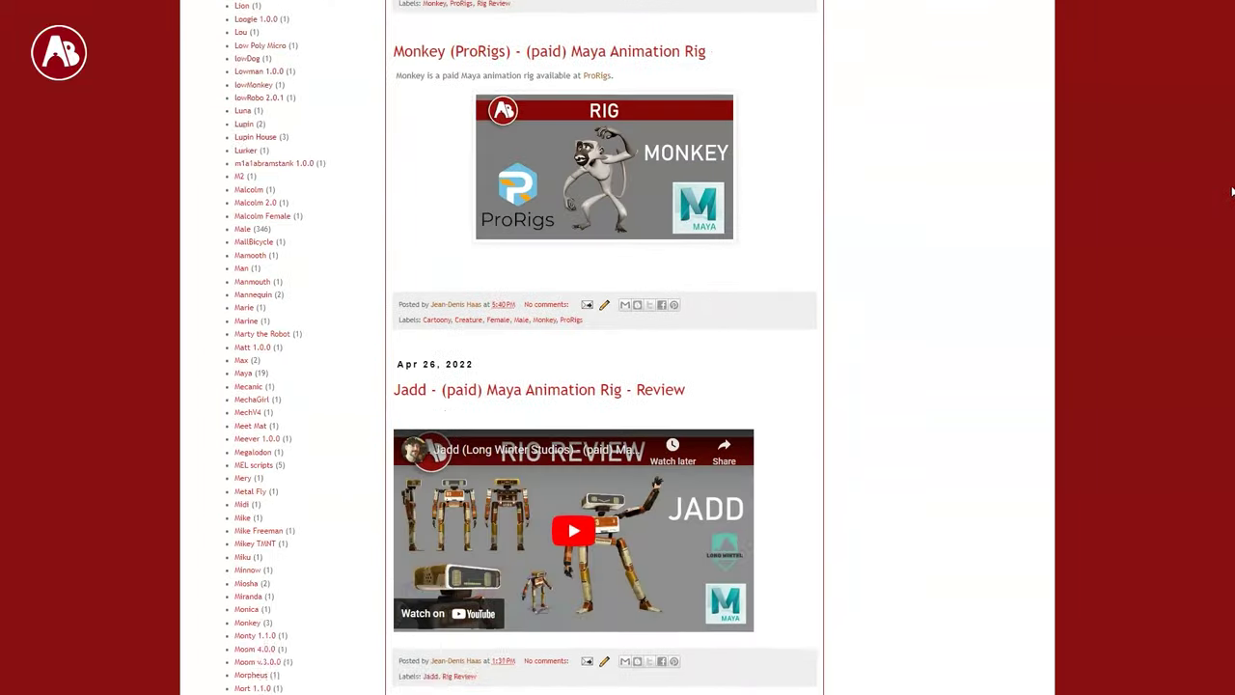
scroll("down", 3)
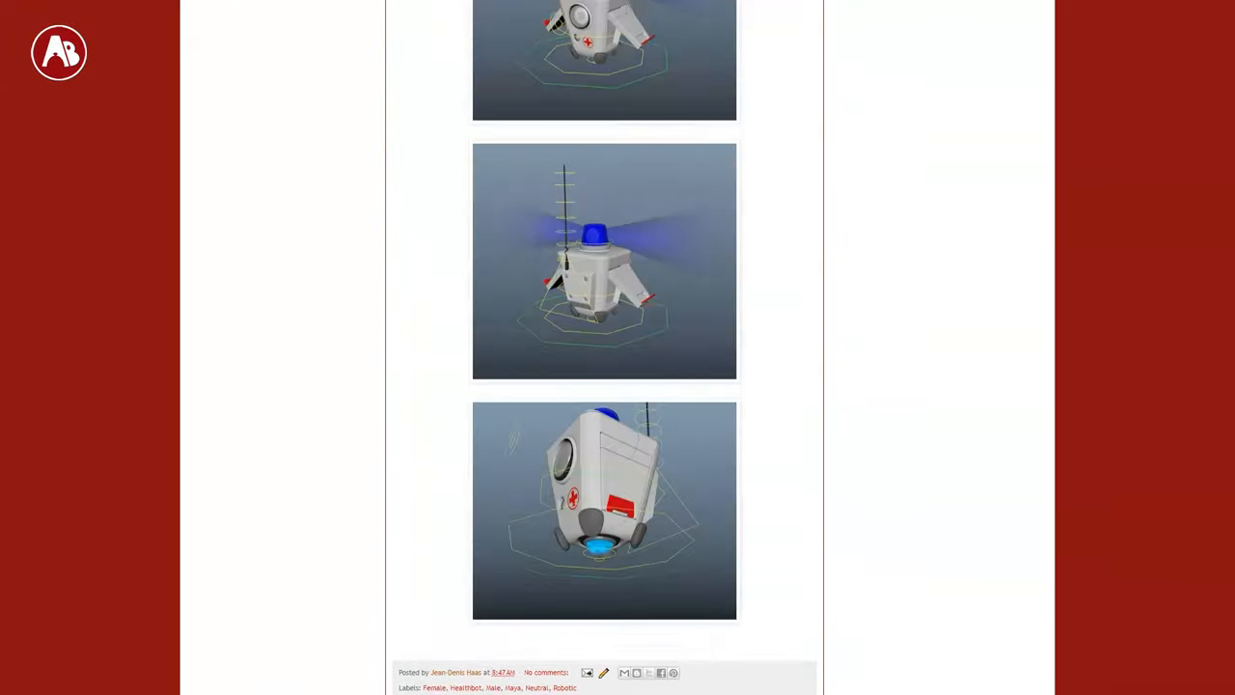
scroll("down", 3)
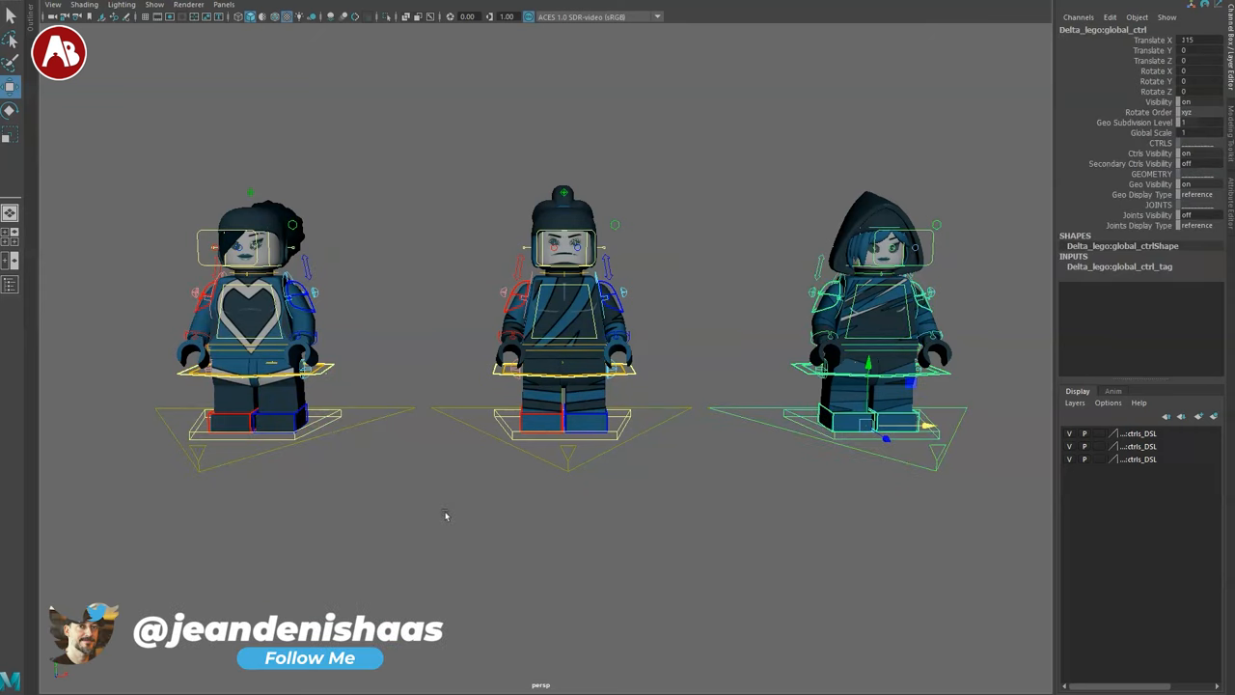
- Select the minifigure's main global_ctrl and pick its Global Scale setting in the Channel Box
left_click(560, 318)
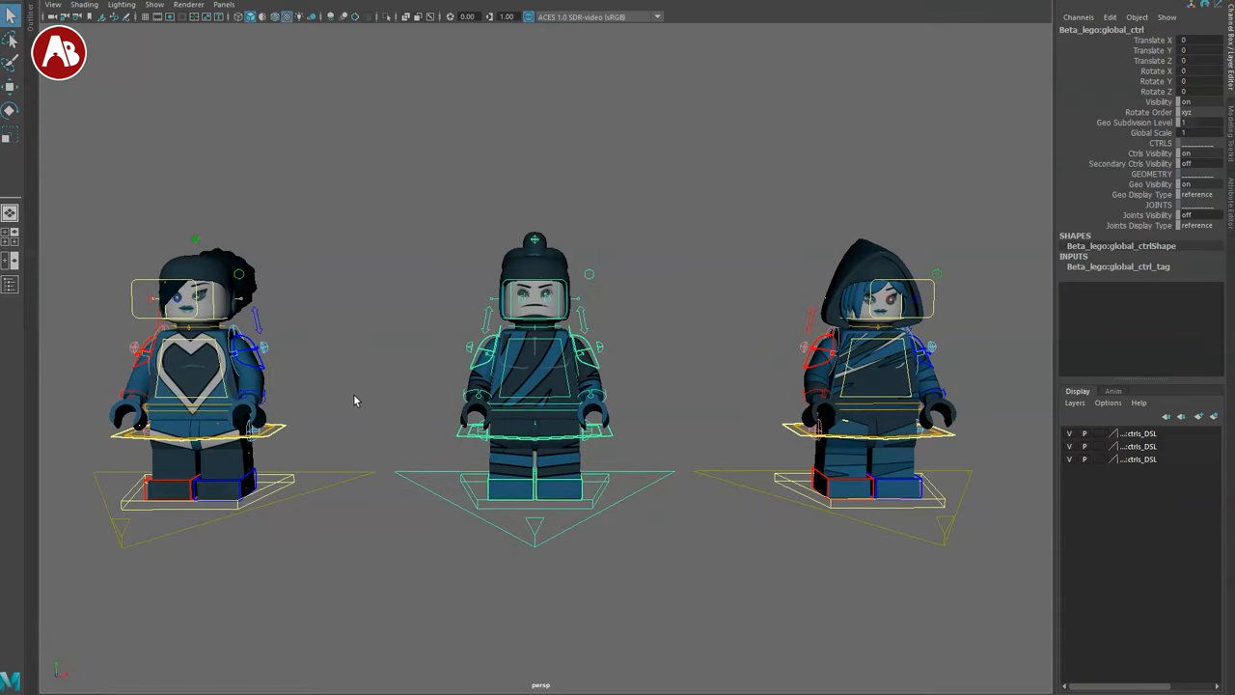
left_click_drag(355, 399, 332, 363)
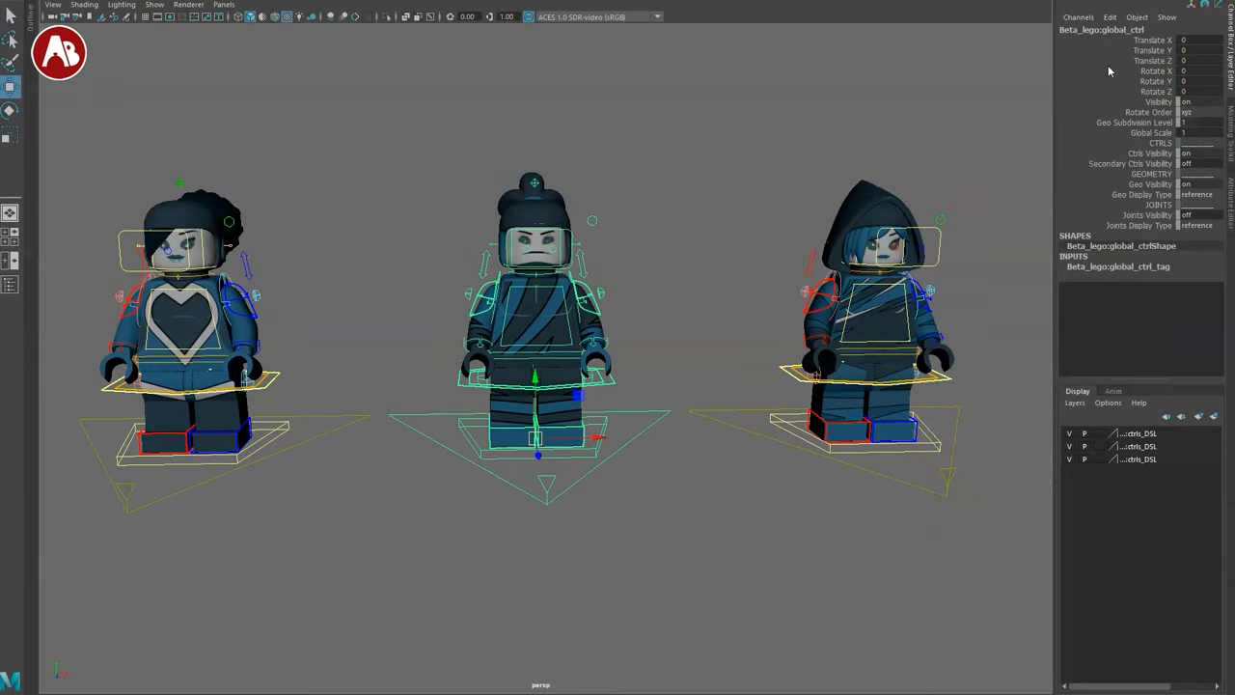
left_click(1138, 124)
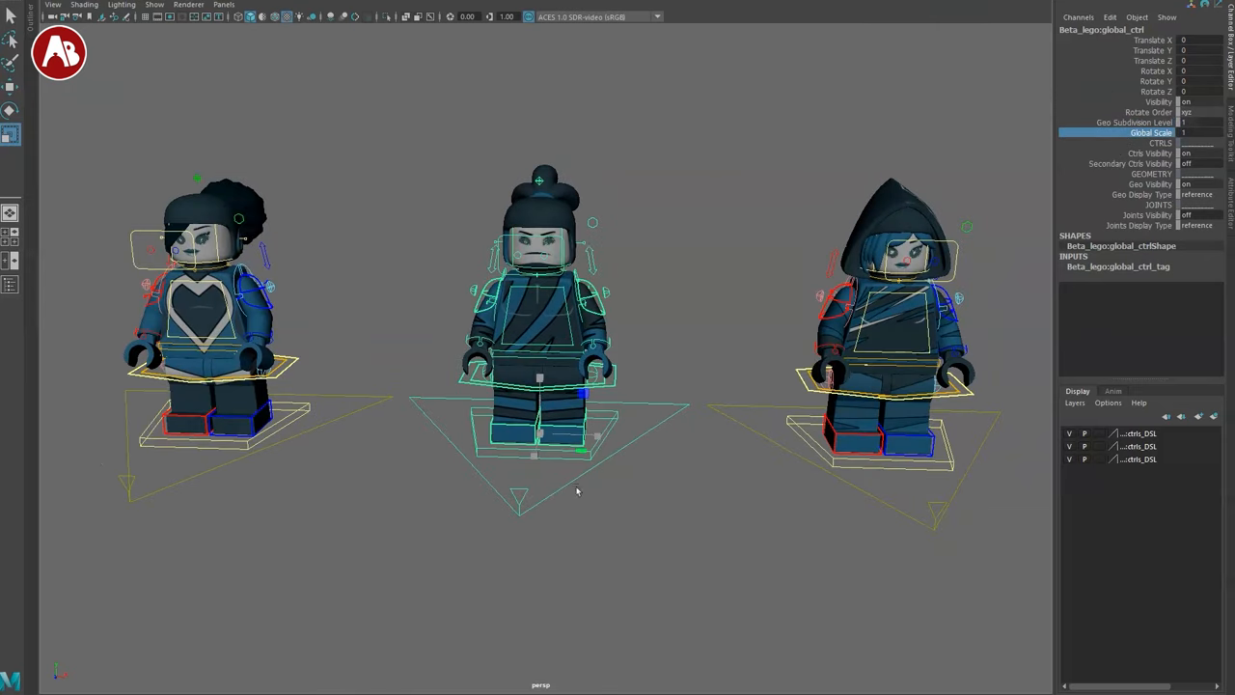
- Toggle Secondary Ctrls Visibility and Joints Visibility on the global control
left_click(1142, 154)
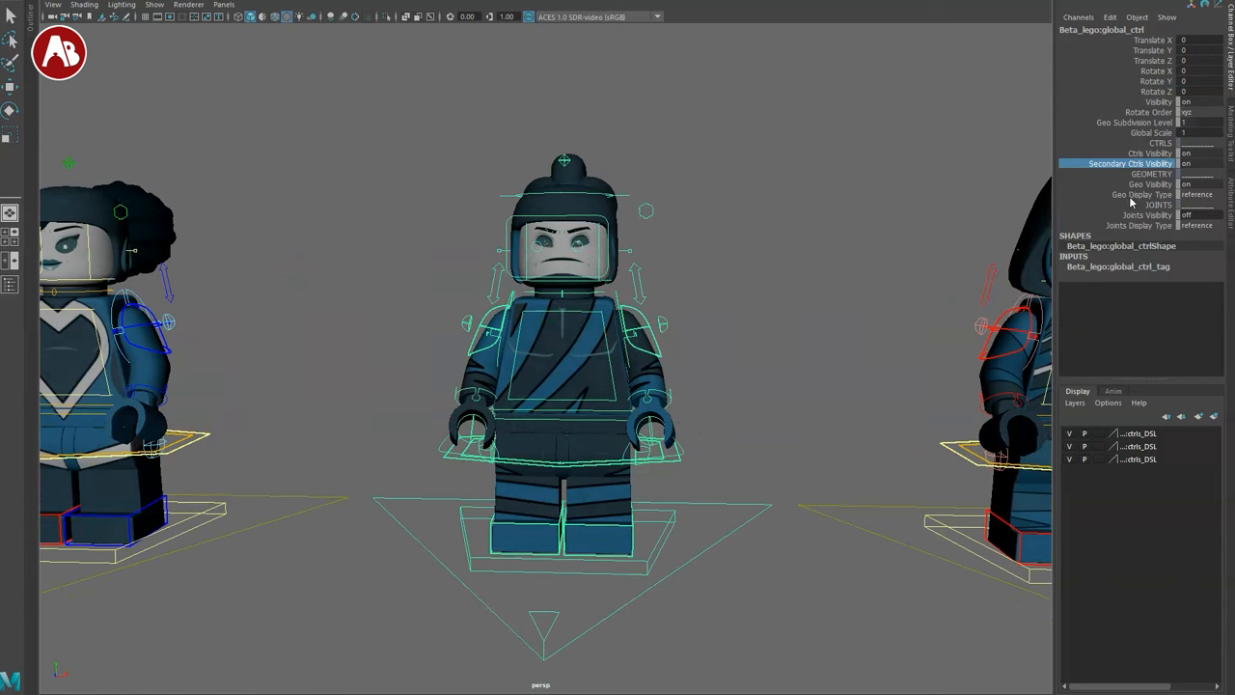
left_click(1196, 193)
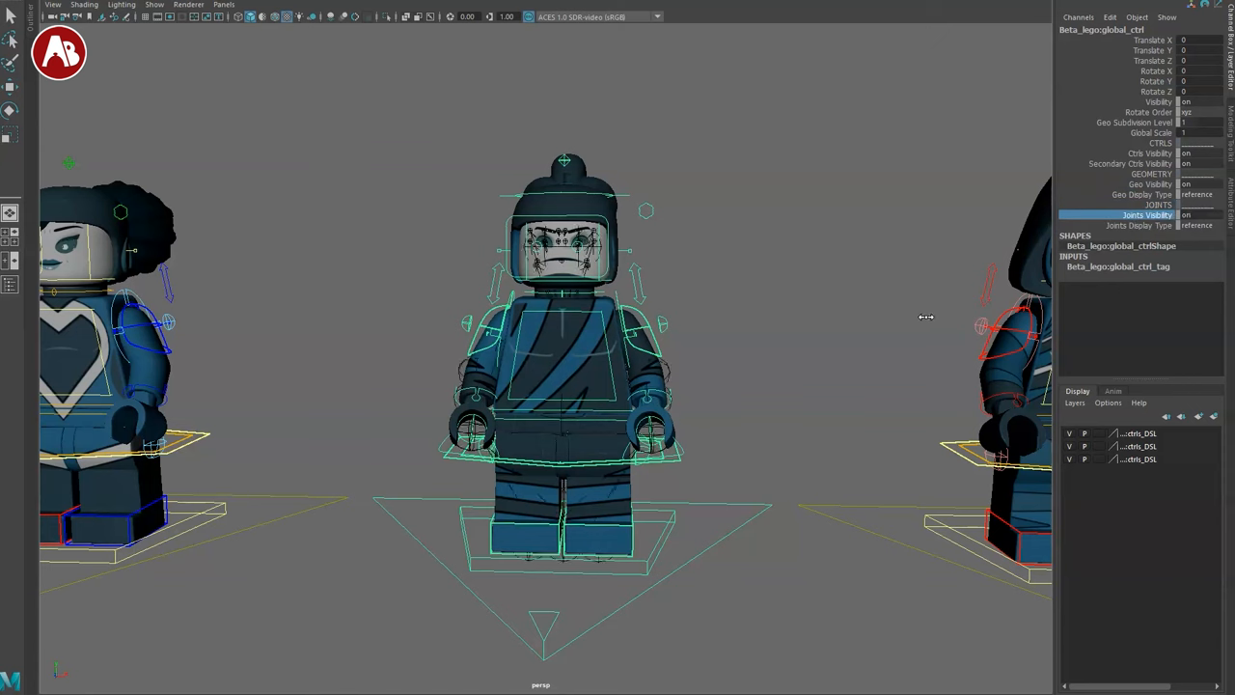
left_click(1194, 212)
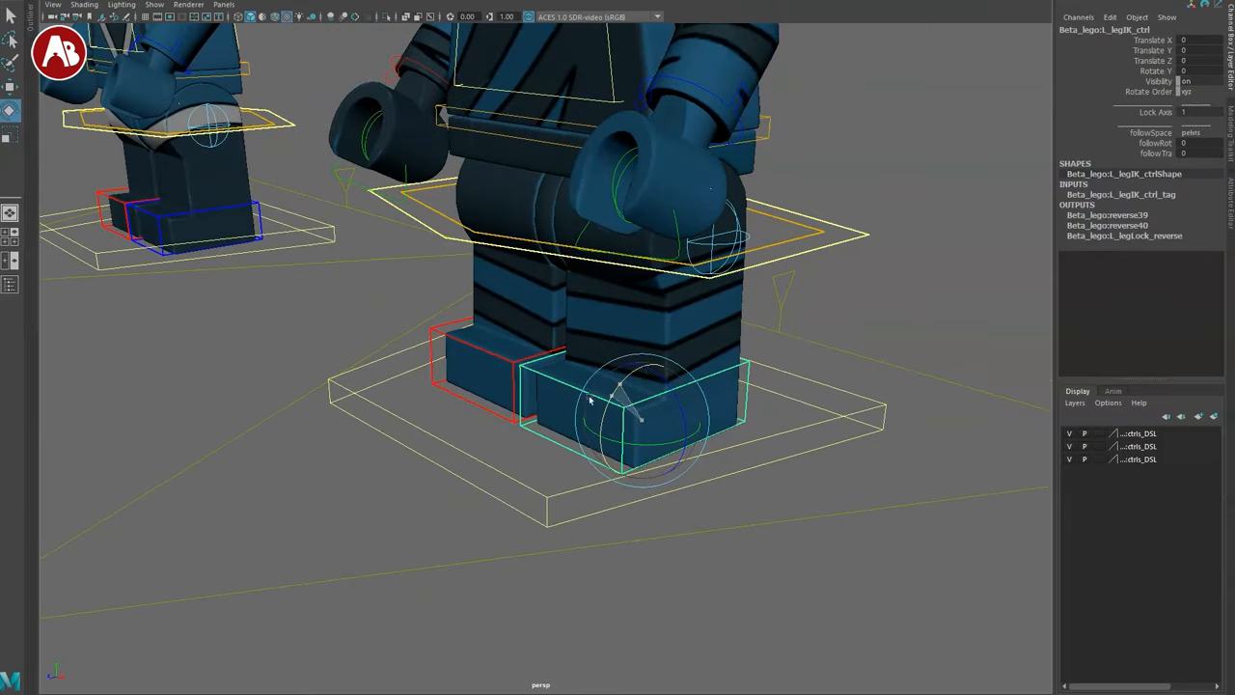
left_click_drag(589, 399, 506, 453)
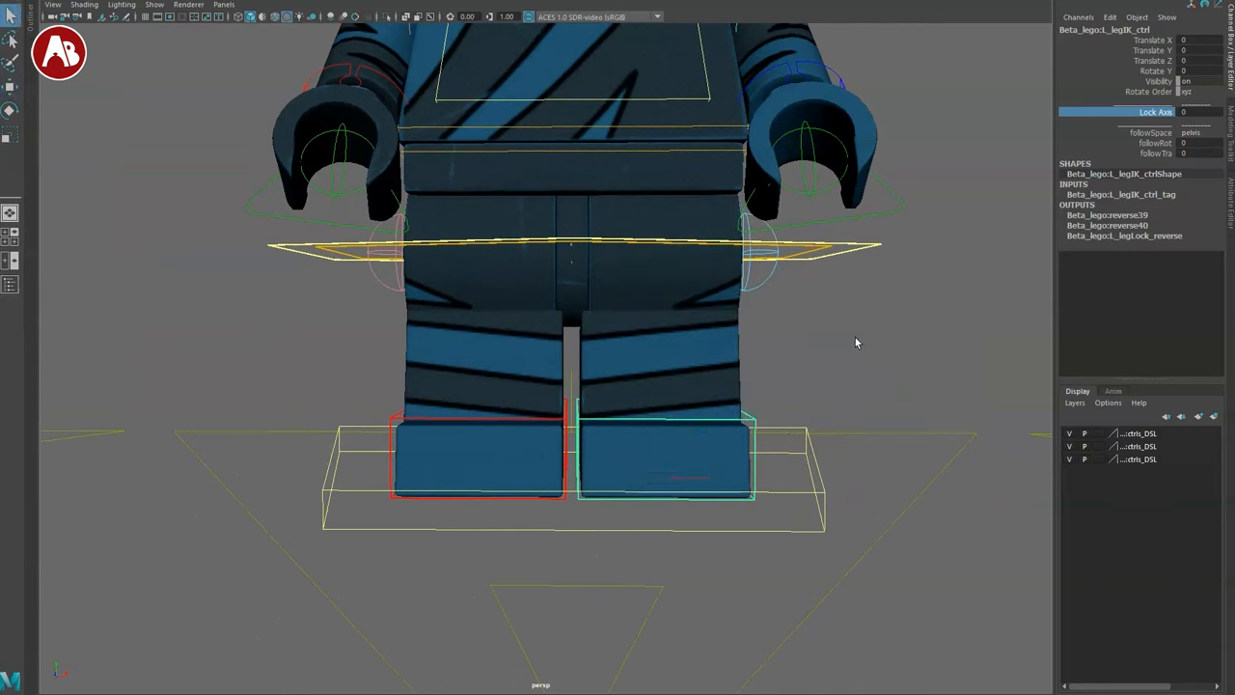
left_click(1154, 151)
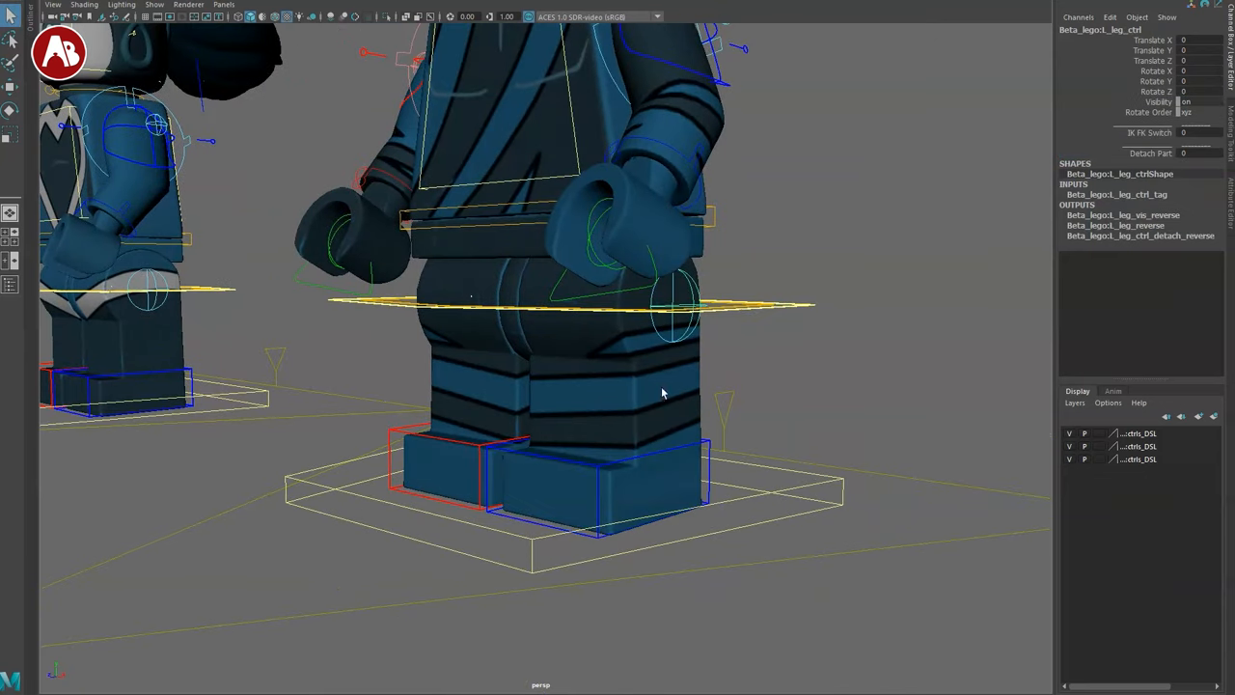
left_click_drag(664, 394, 640, 285)
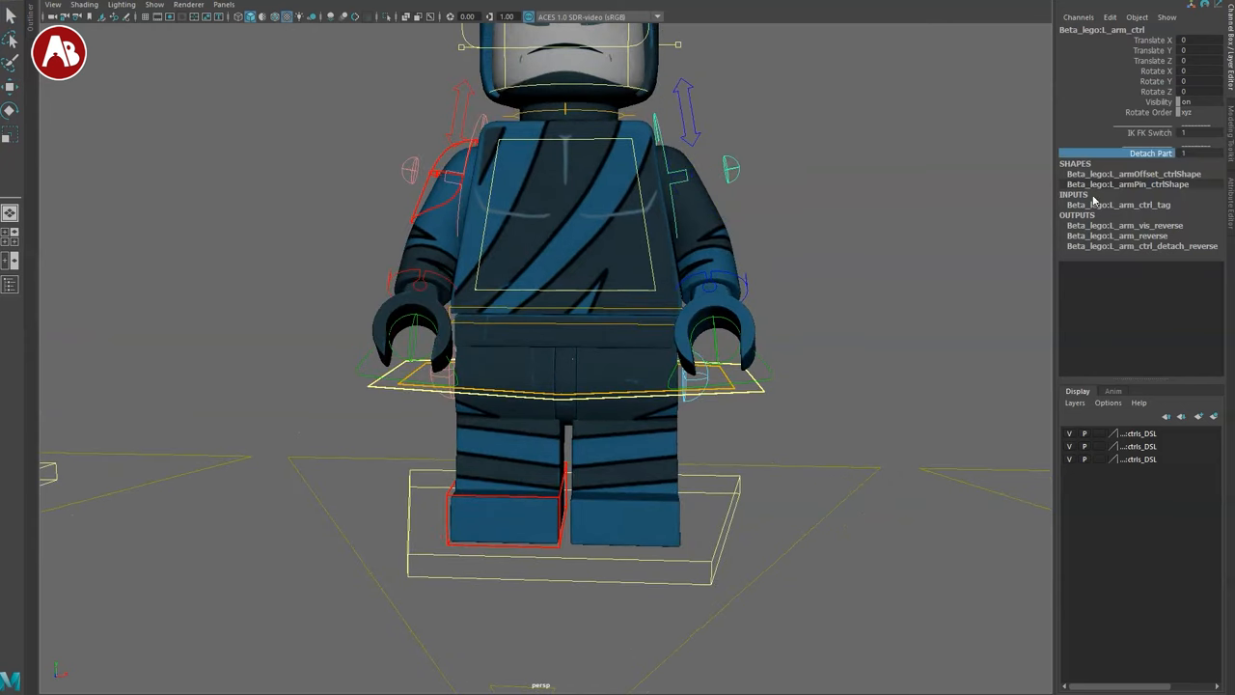
left_click(565, 376)
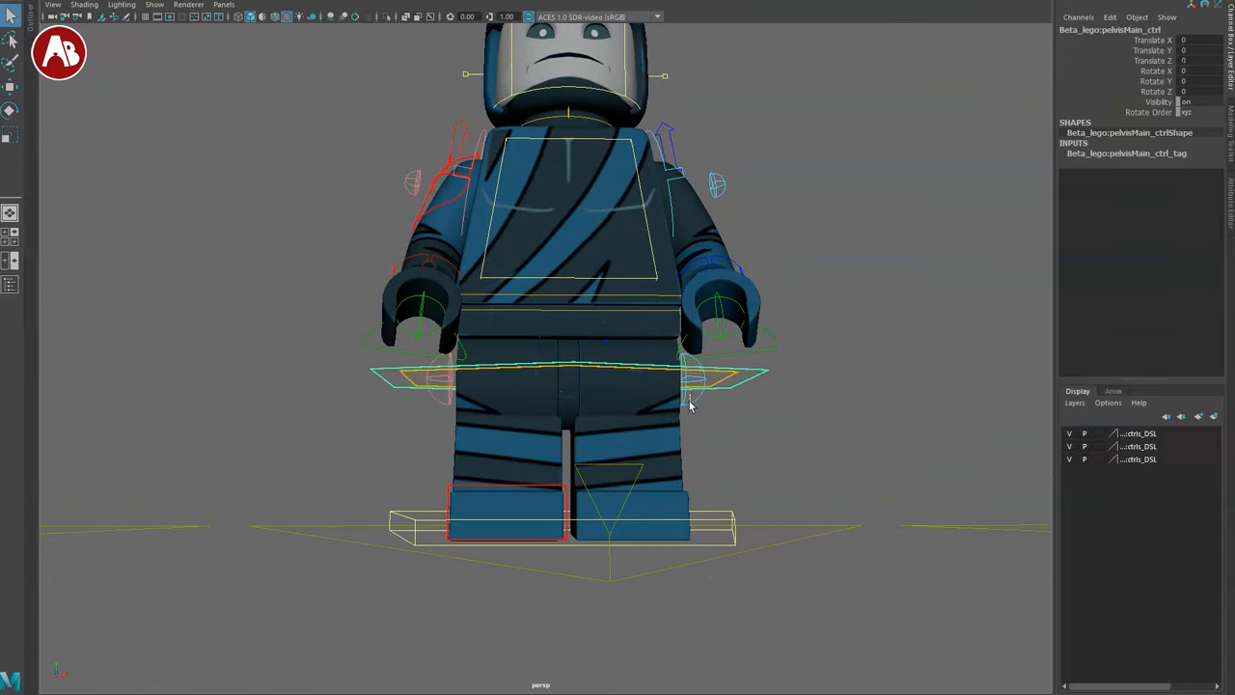
left_click(633, 525)
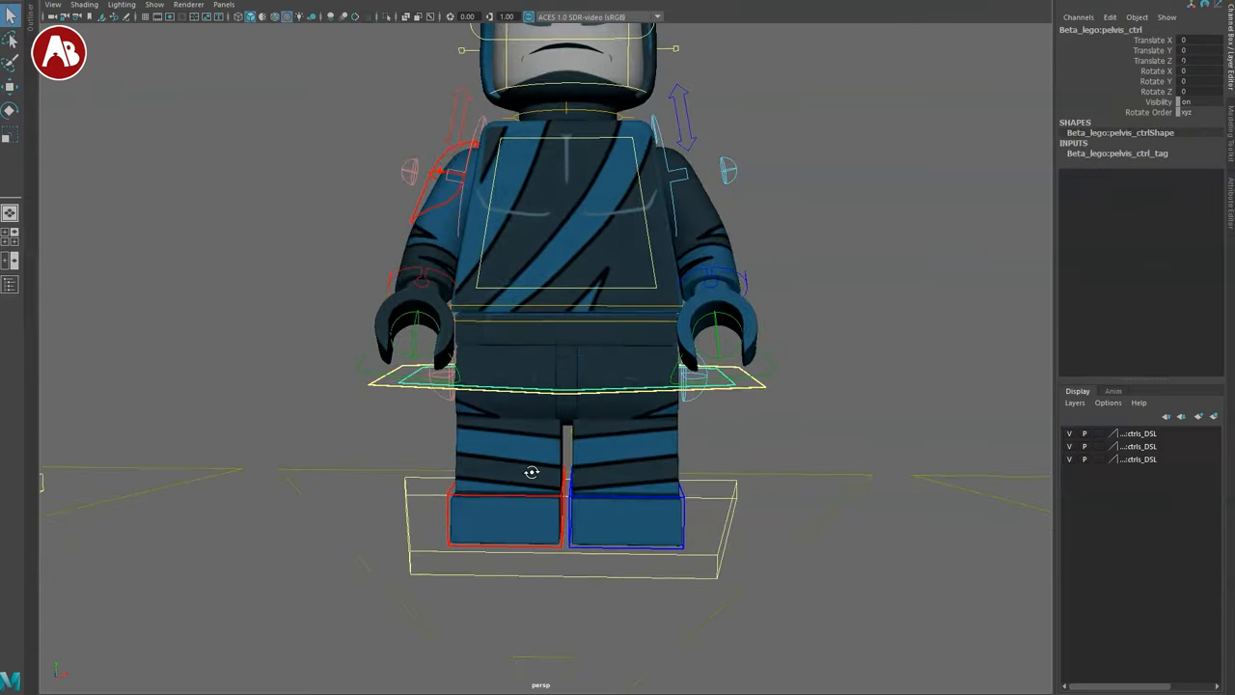
left_click_drag(533, 473, 579, 313)
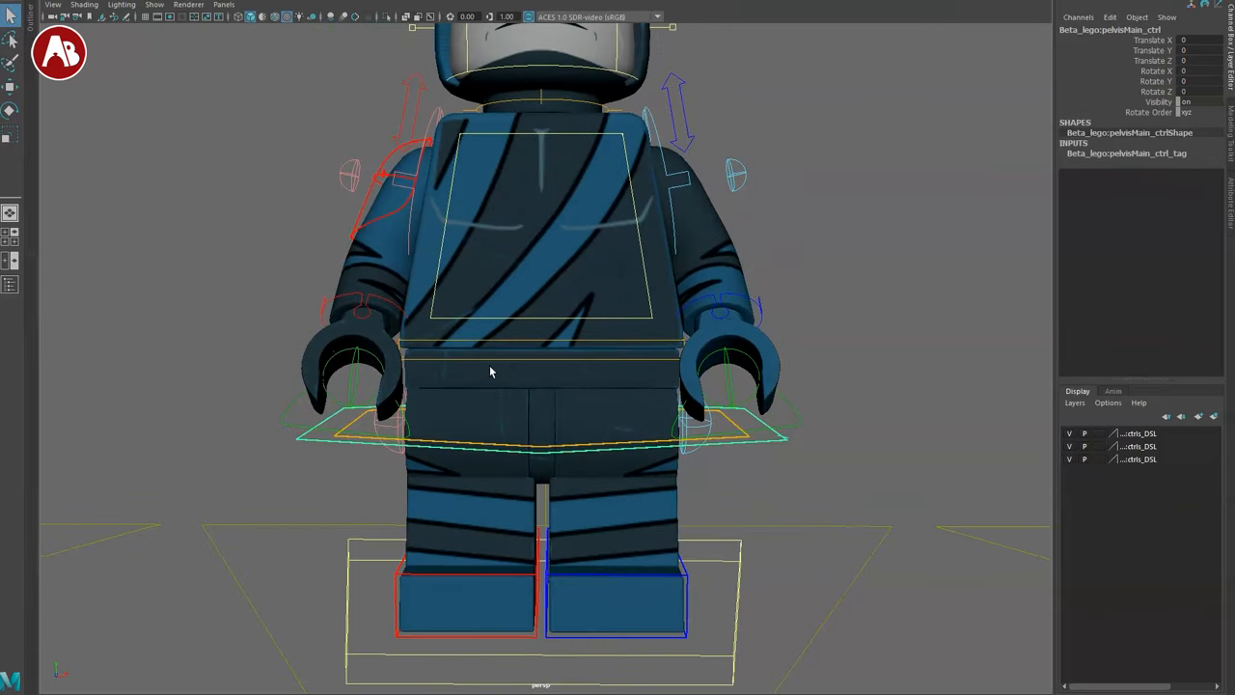
left_click(541, 436)
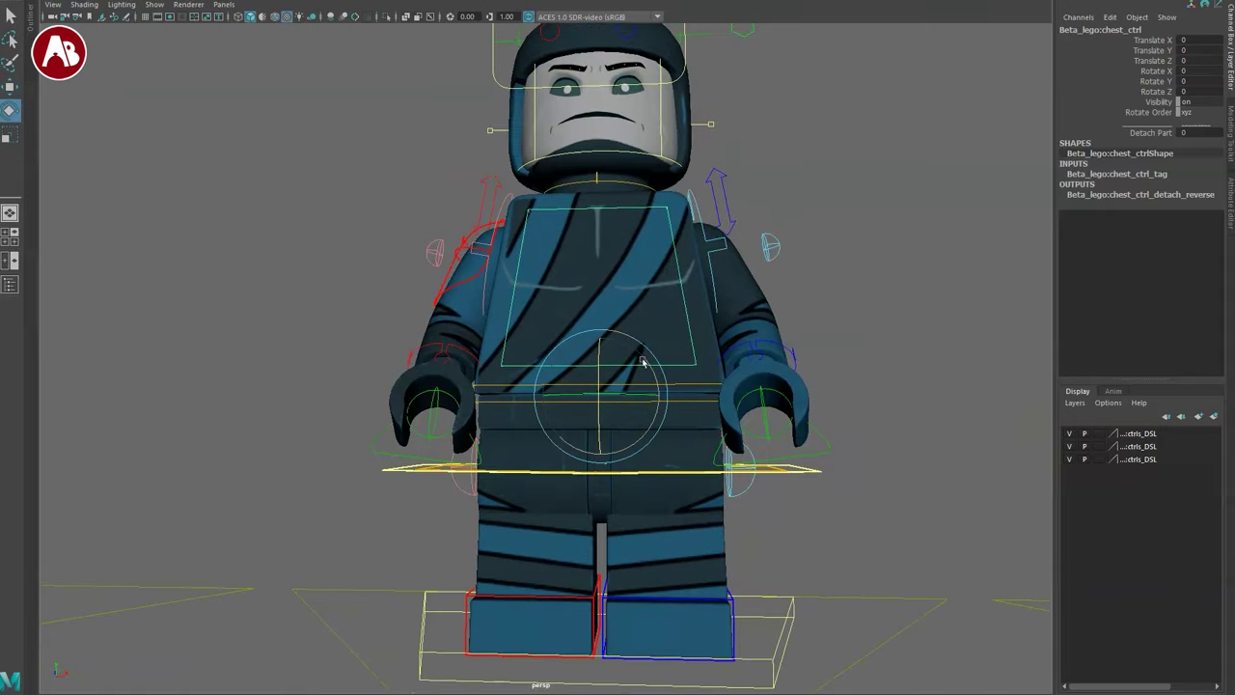
- Rotate the arm FK controller so the Beta minifigure's arm swings forward across its chest
left_click_drag(640, 363, 690, 428)
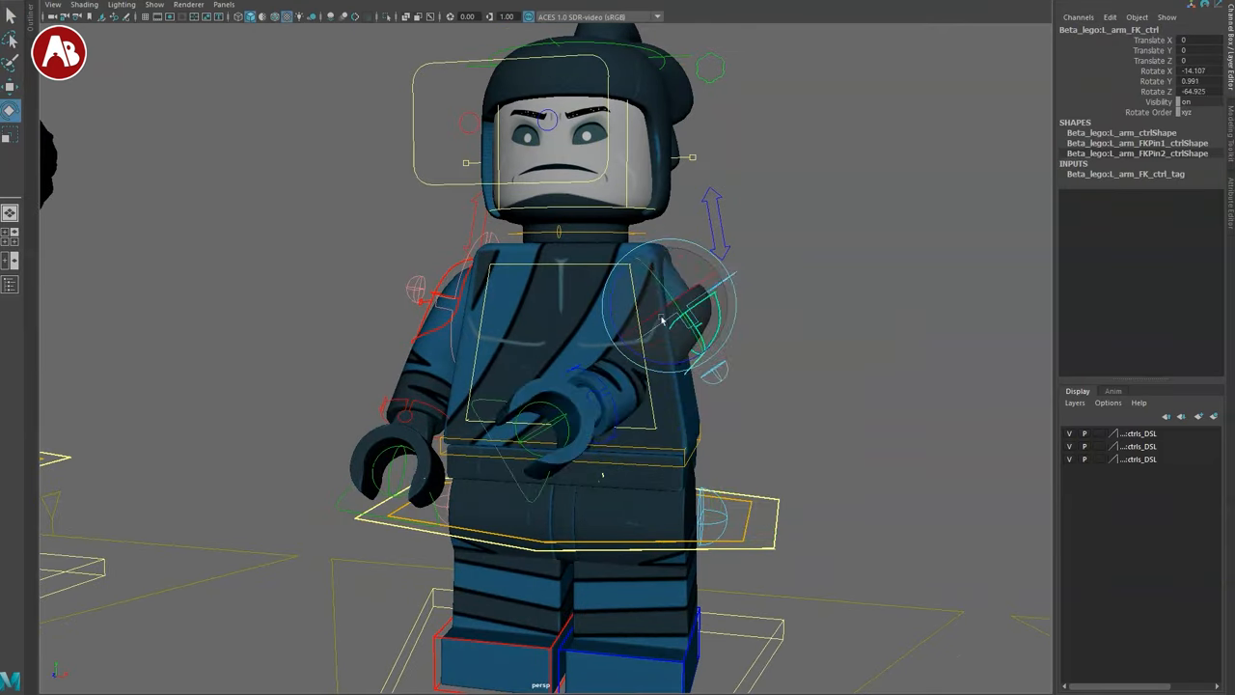
- Rotate the arm FK control back to zero and select the hand controller
left_click_drag(660, 318, 691, 428)
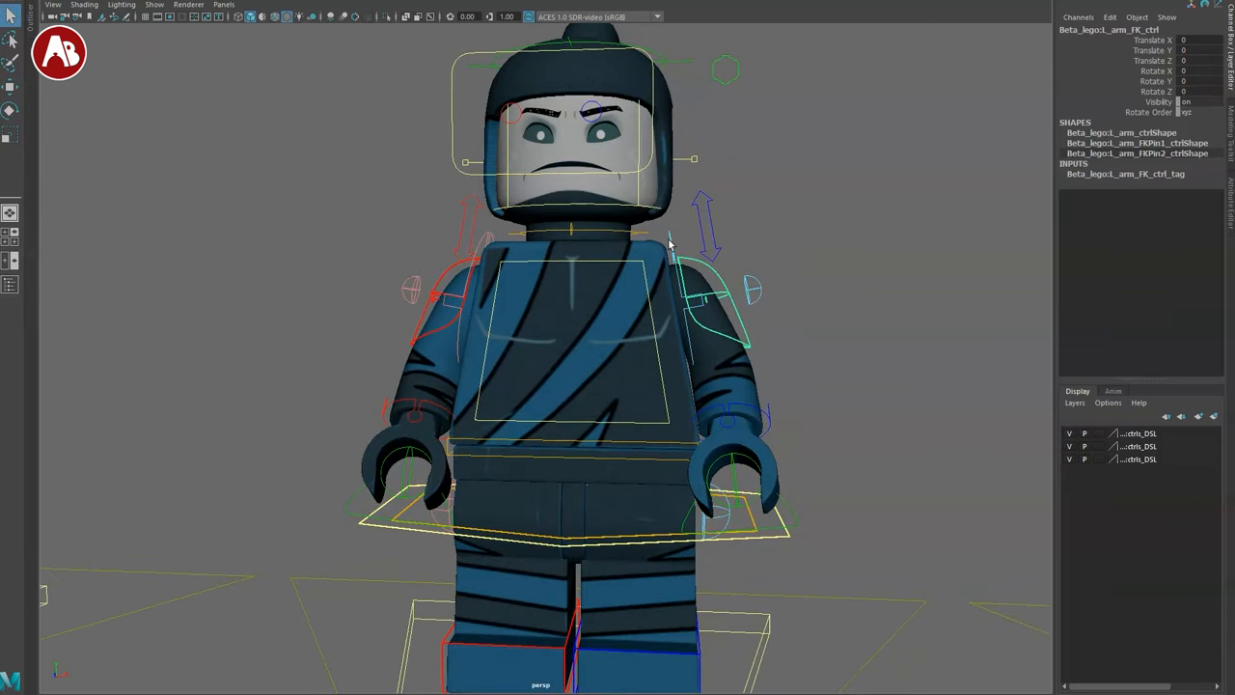
left_click_drag(704, 241, 675, 299)
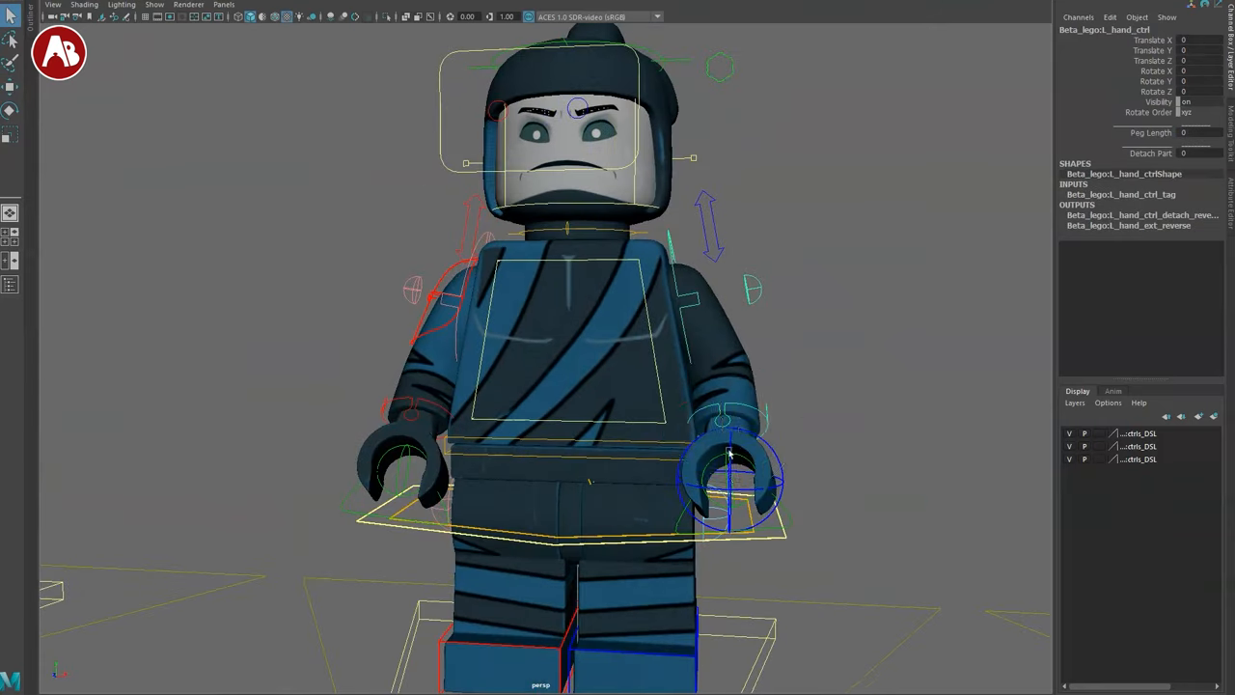
- Rotate the Beta minifigure's hand_ctrl at the wrist to test its range
left_click_drag(729, 453, 685, 468)
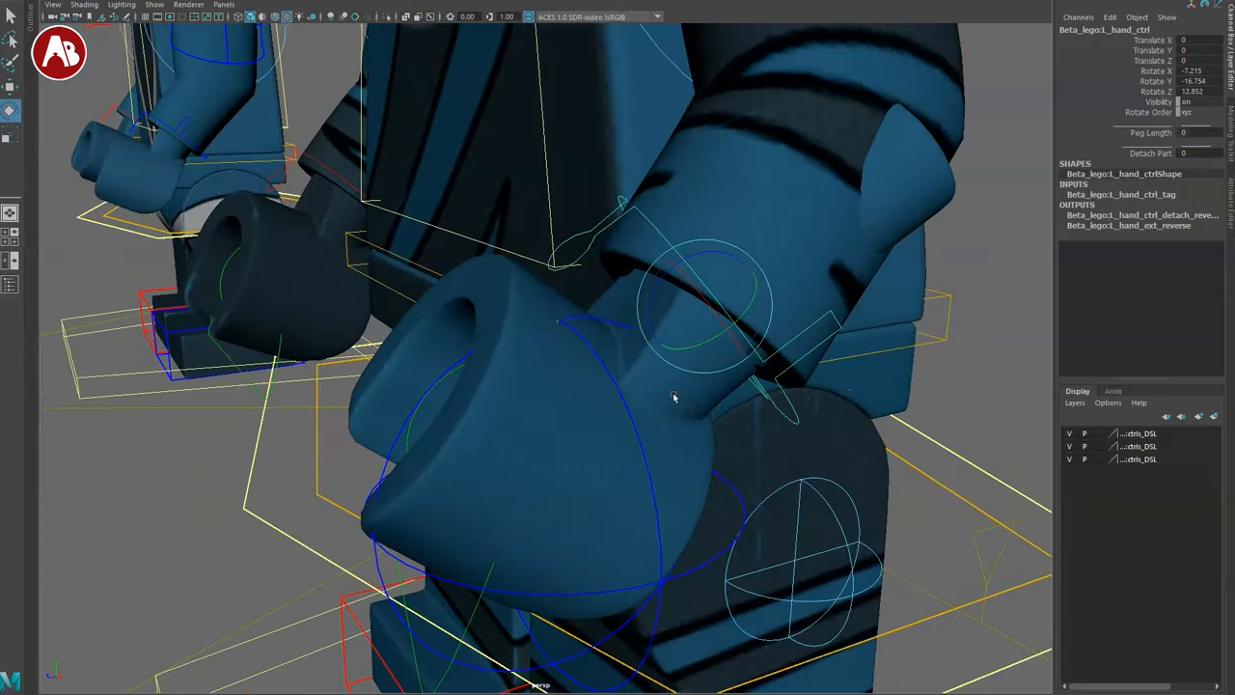
left_click_drag(676, 397, 583, 320)
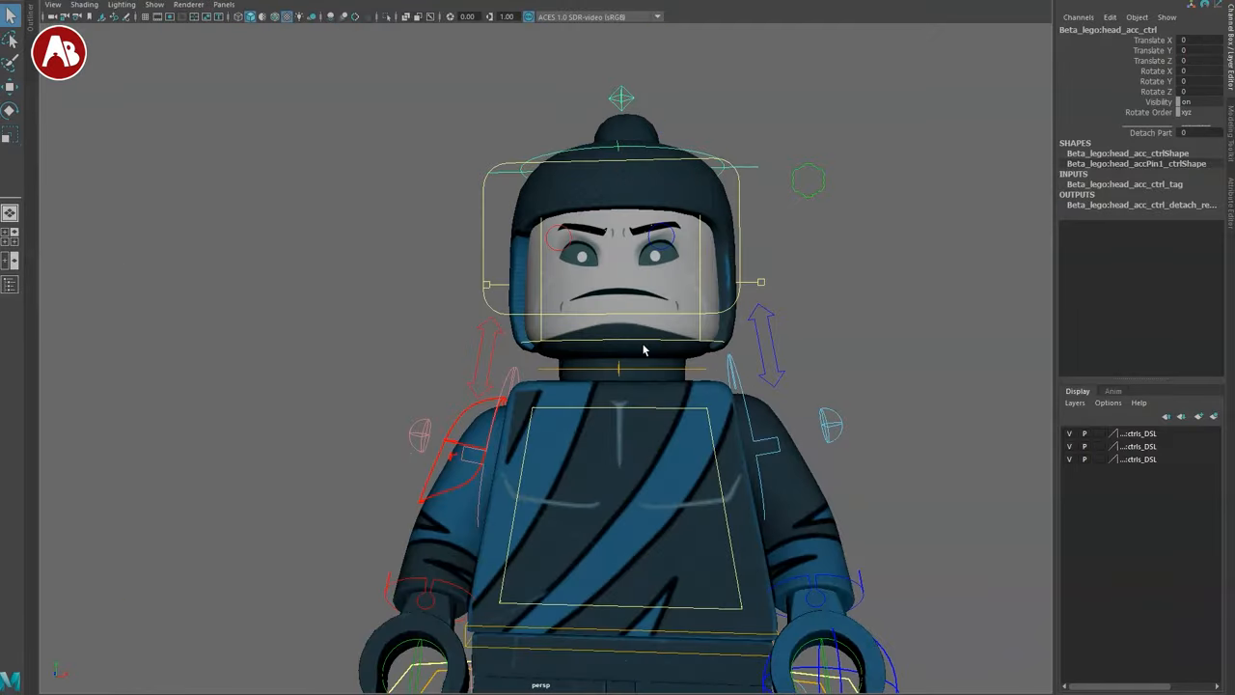
- Zero the hand rotation and select the head accessory controller
left_click_drag(645, 350, 772, 384)
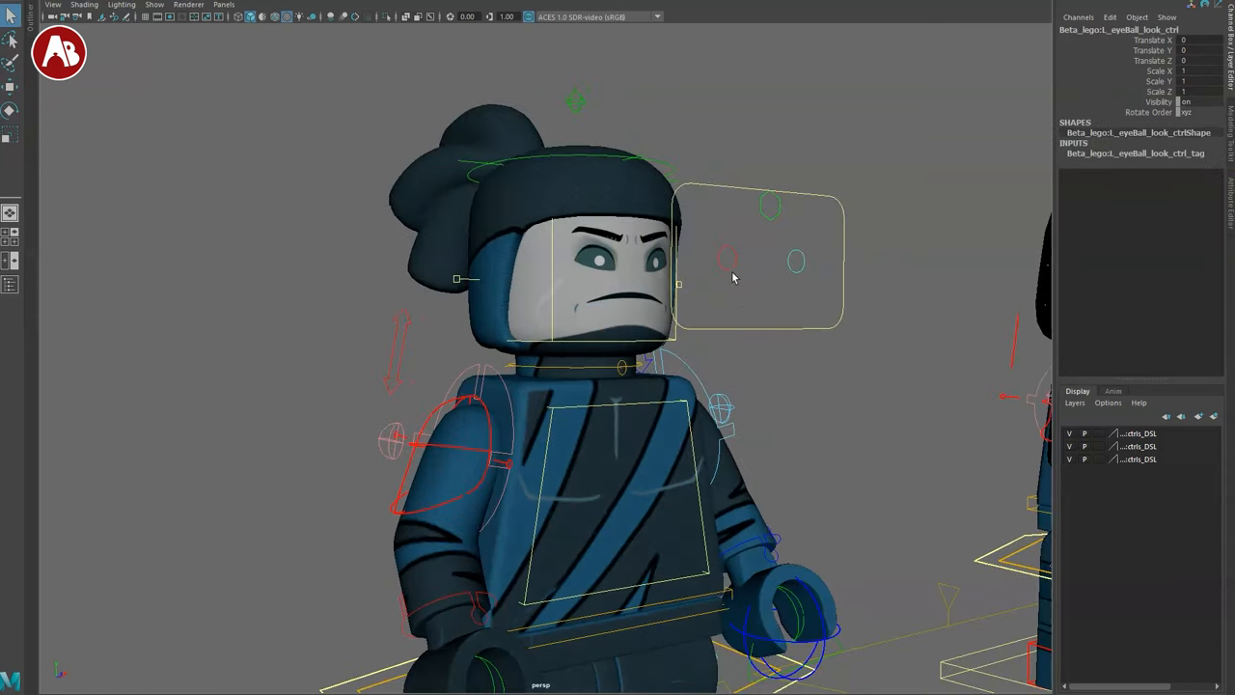
left_click(725, 259)
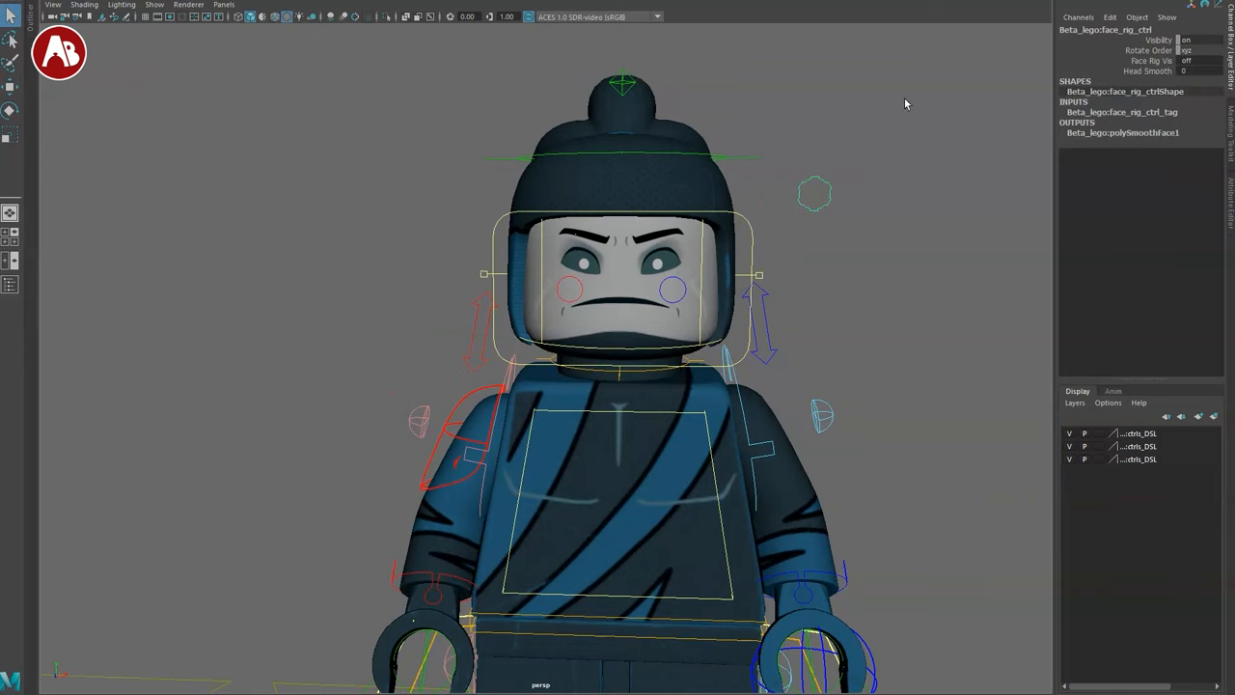
- Turn Face Rig Vis on for face_rig_ctrl and frame the Alpha minifigure's face
left_click(1142, 59)
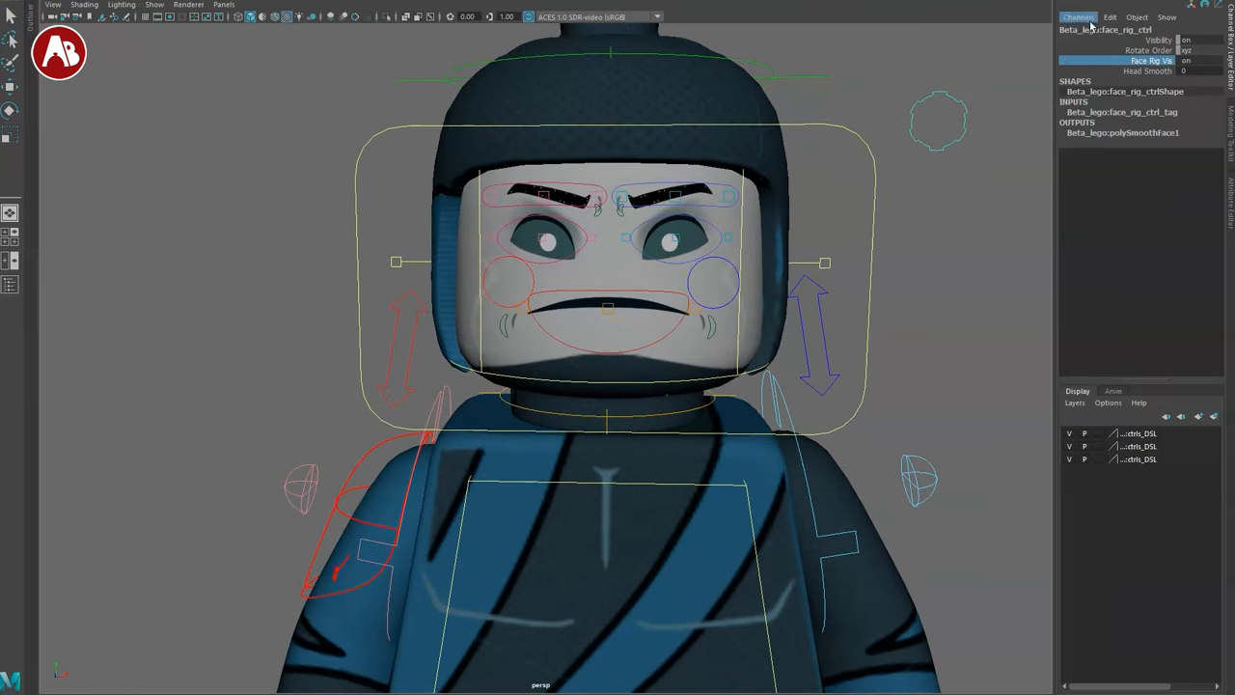
left_click(79, 8)
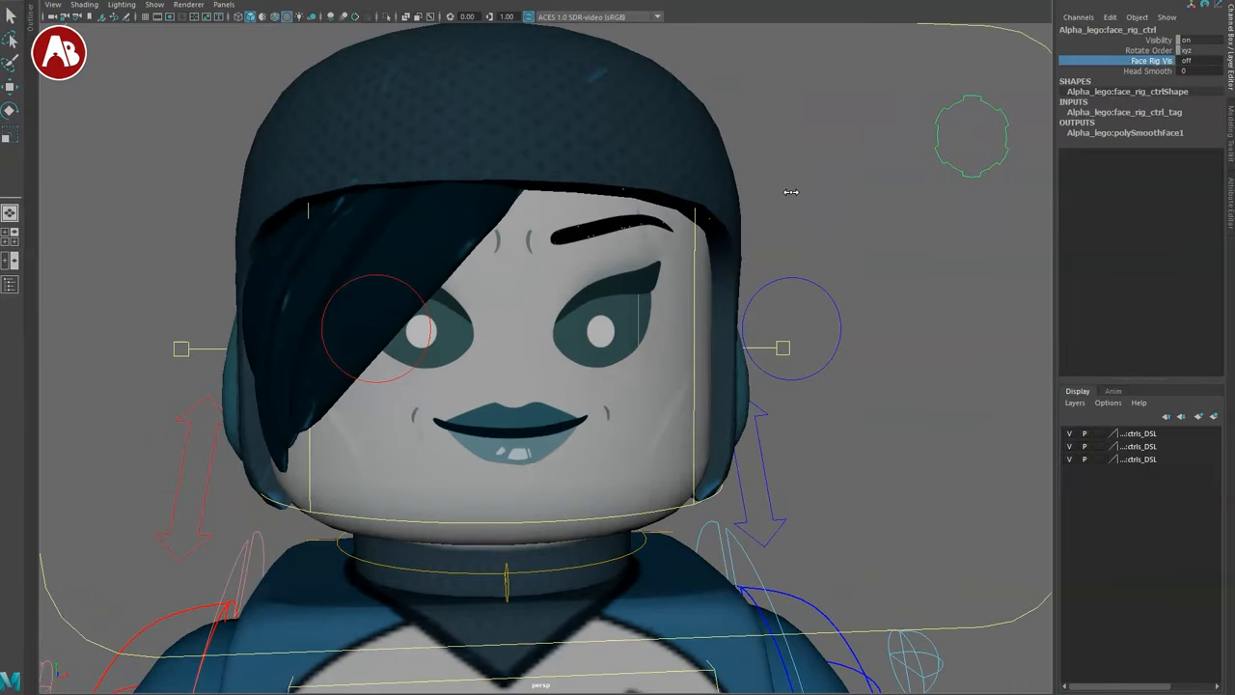
left_click(1185, 59)
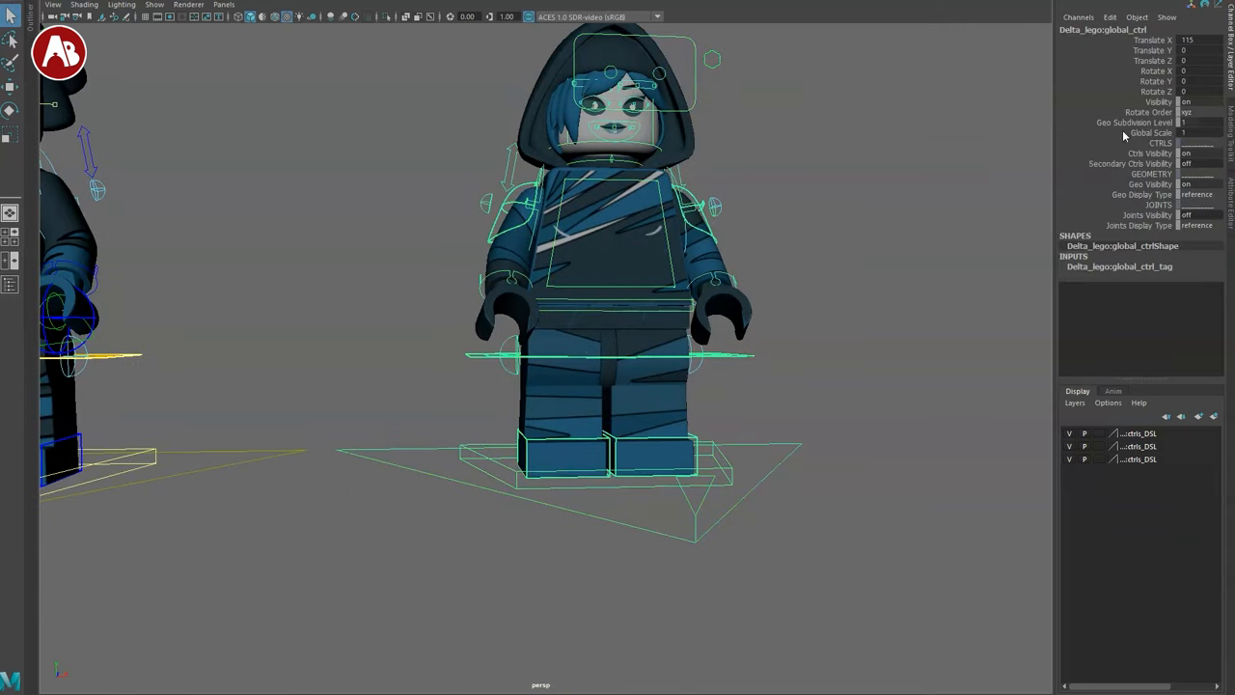
left_click(1163, 162)
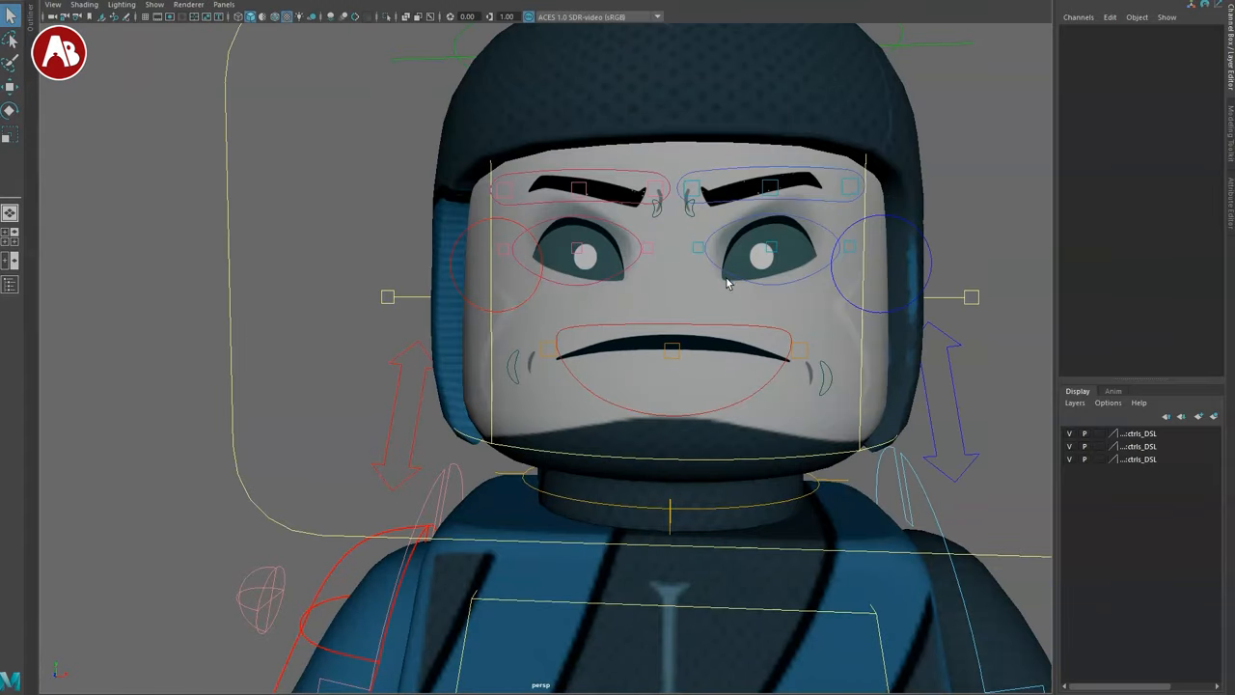
left_click(779, 241)
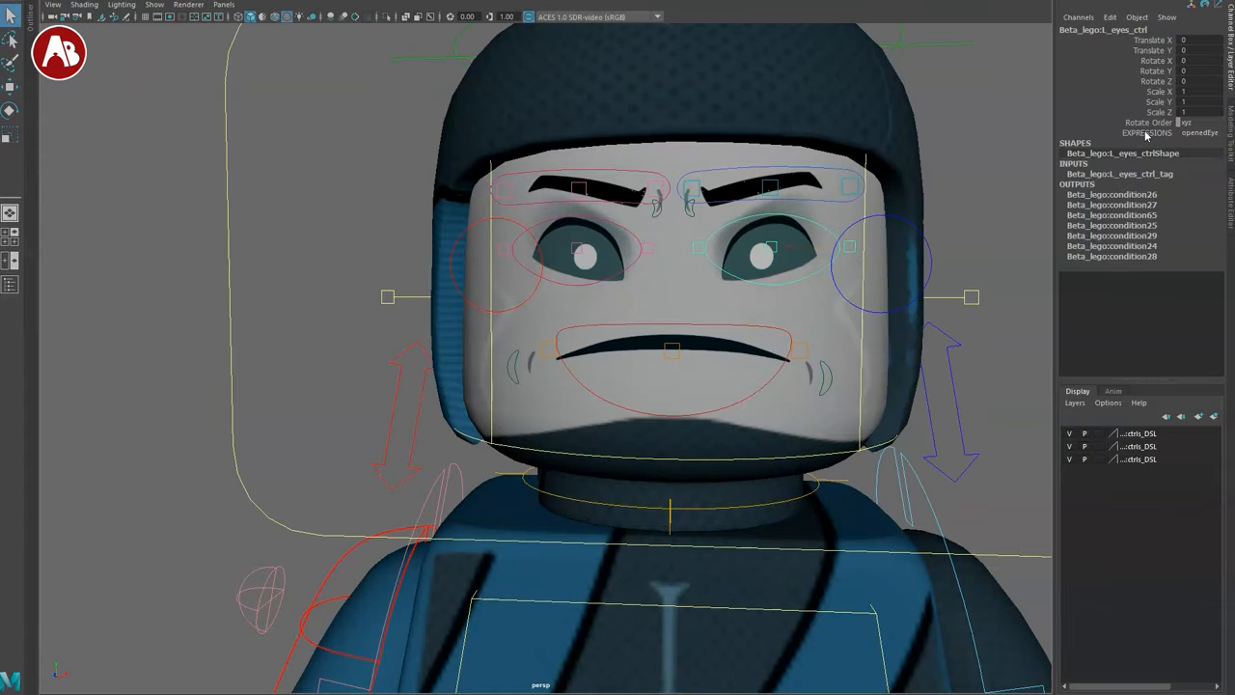
left_click(1196, 137)
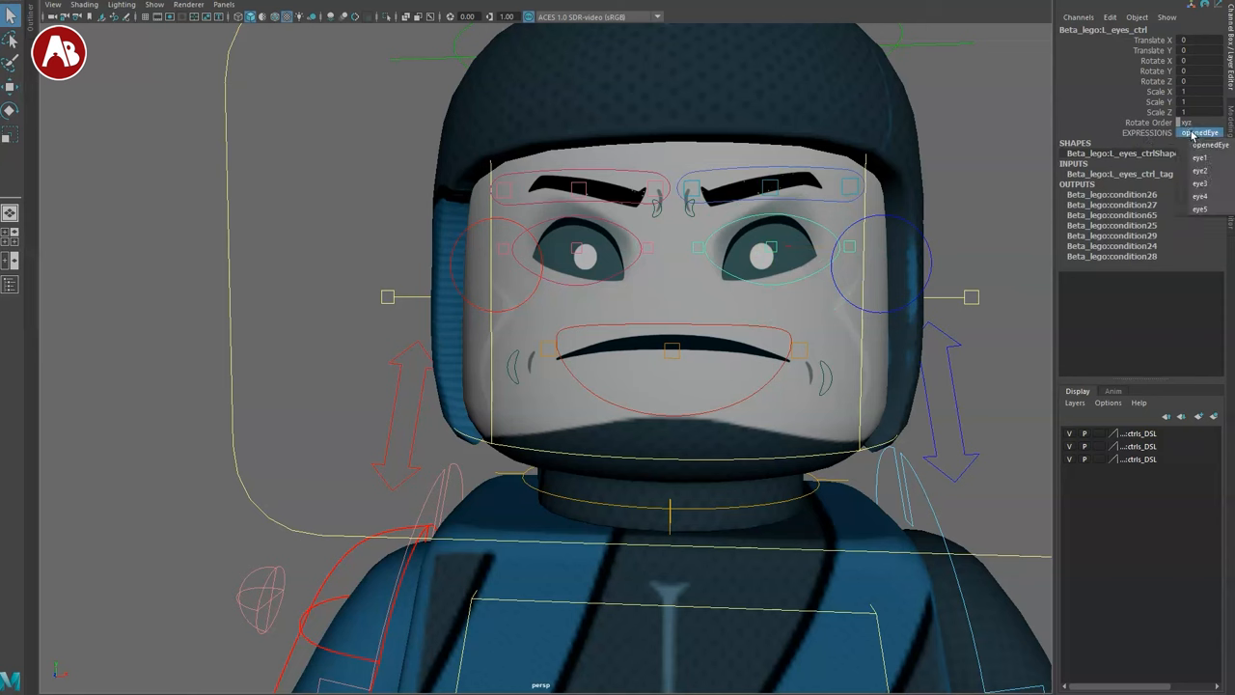
left_click(1196, 173)
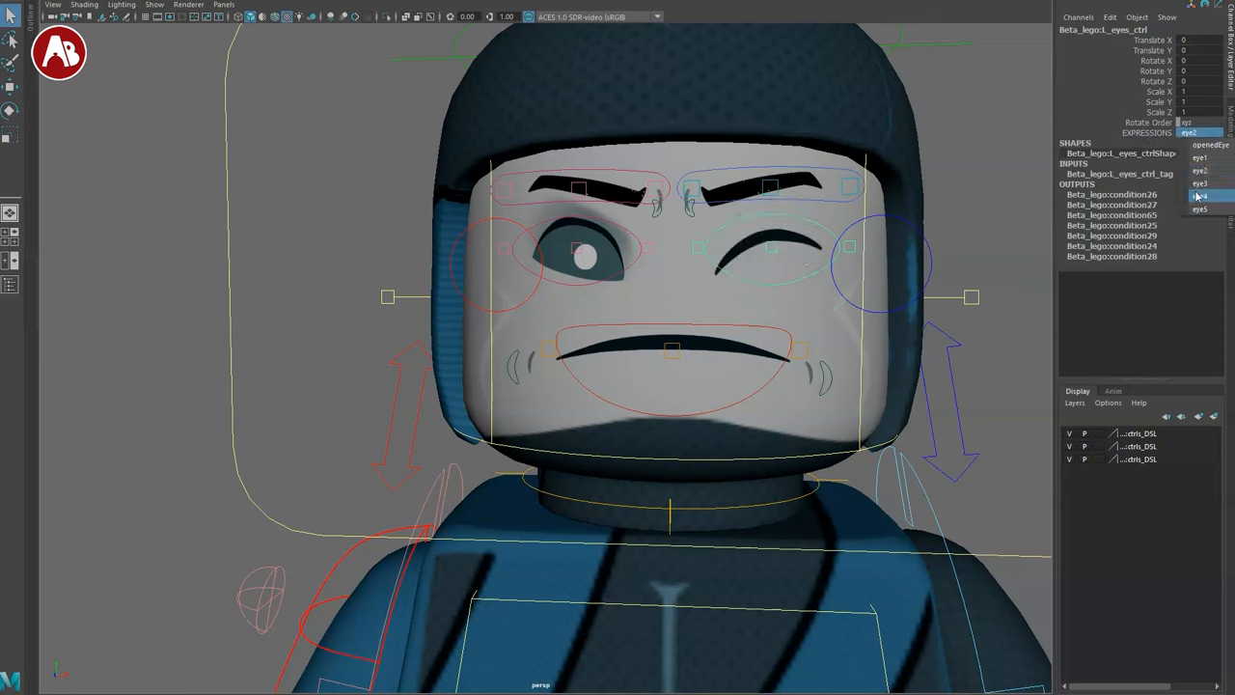
left_click(1204, 145)
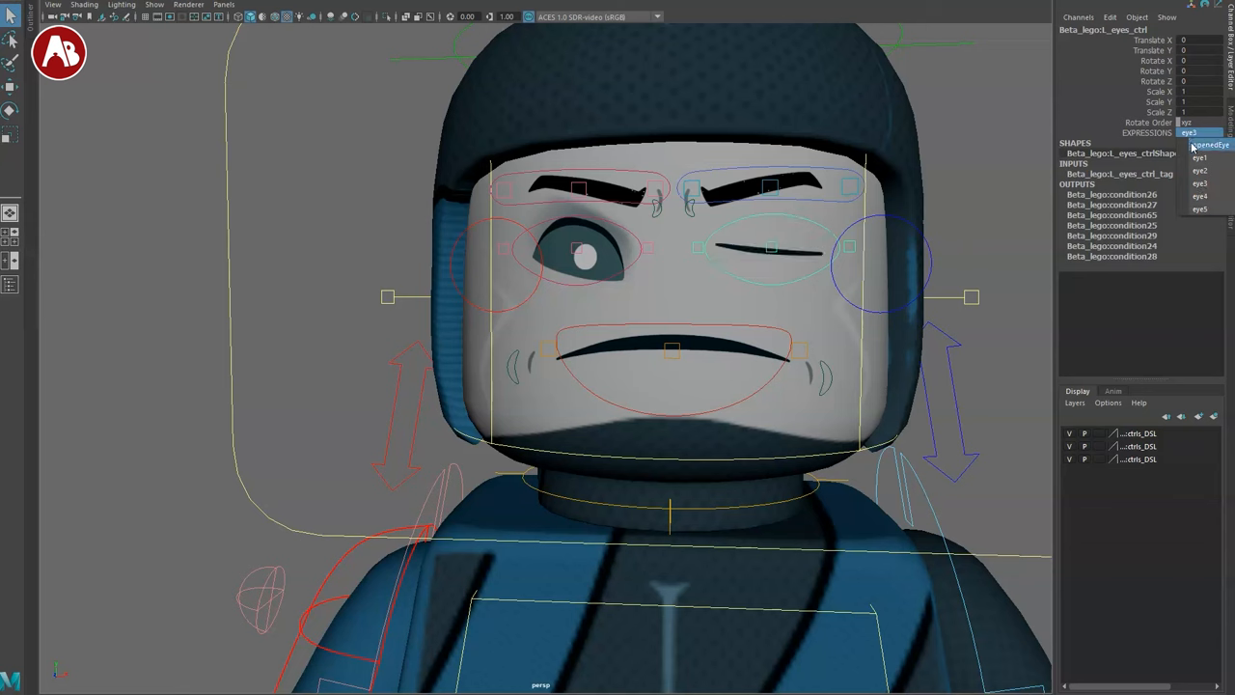
left_click(1204, 143)
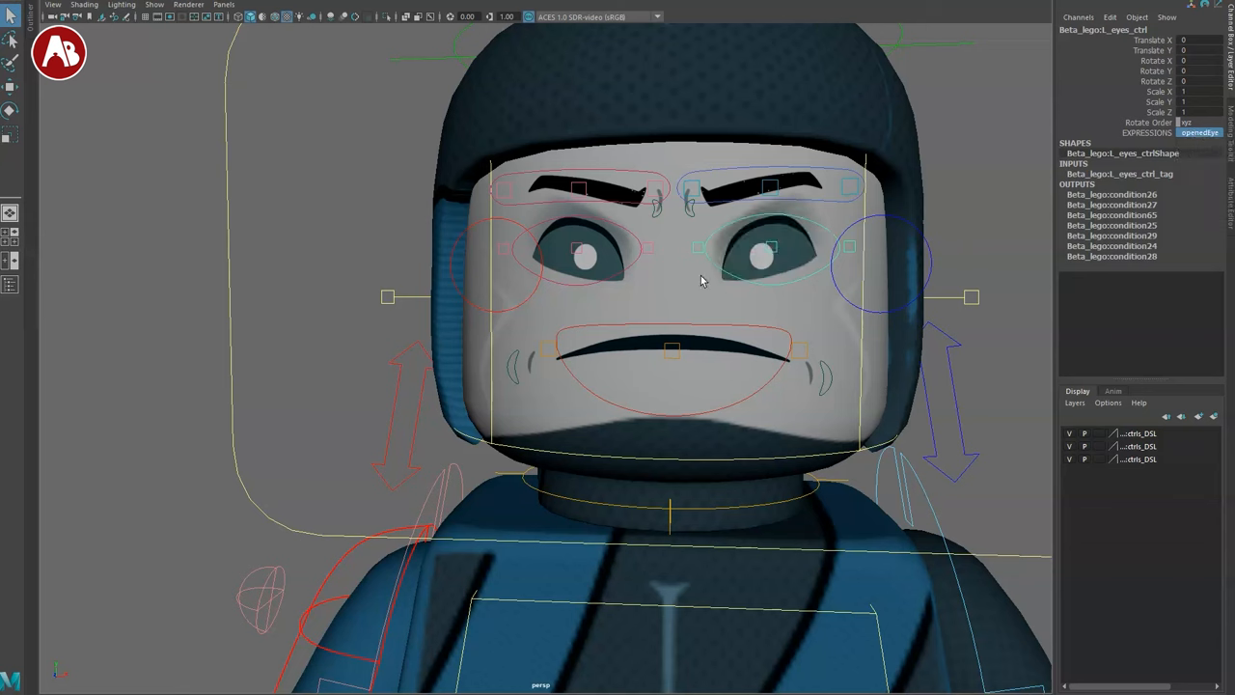
left_click(762, 253)
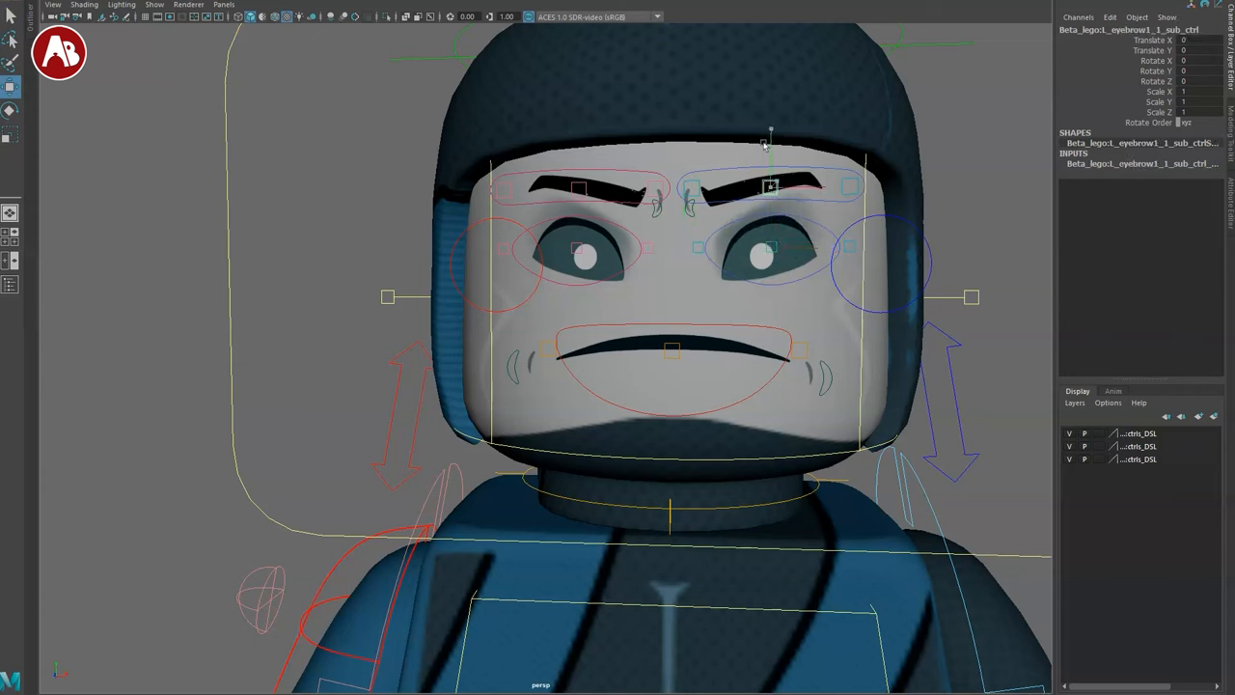
- Set eyebrow_ctrl's Expression to the eyebrow5 preset, then select mouth_ctrl
left_click(768, 183)
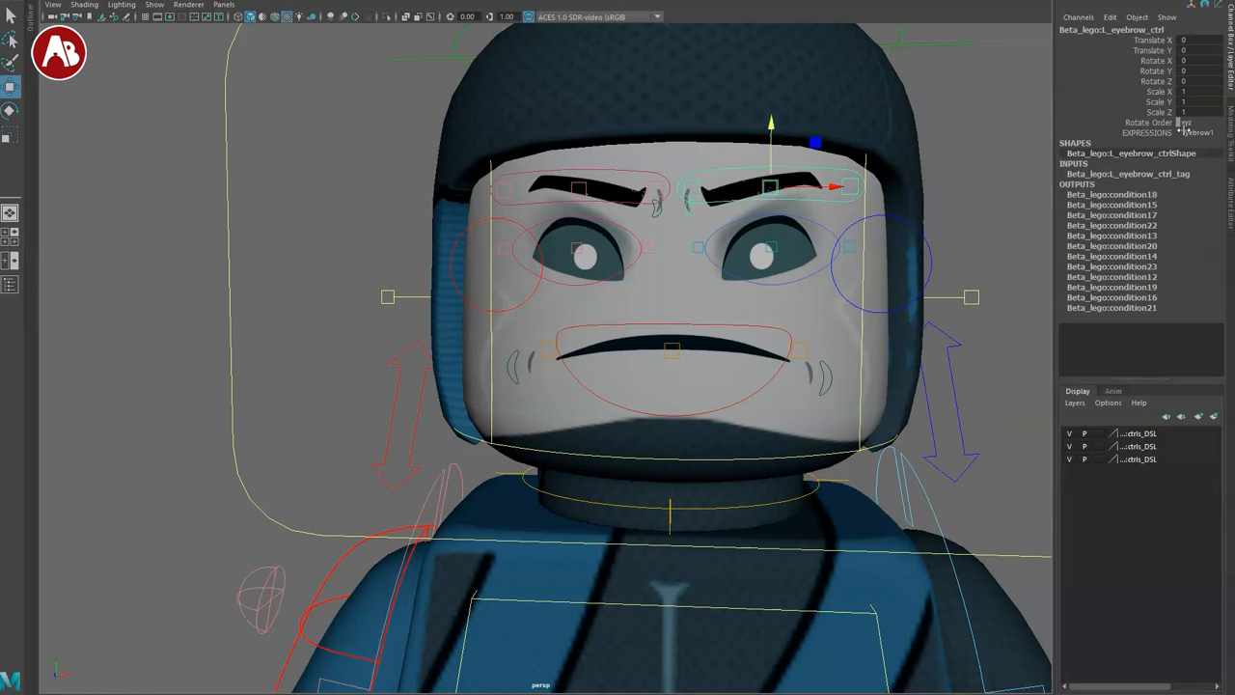
left_click(1187, 131)
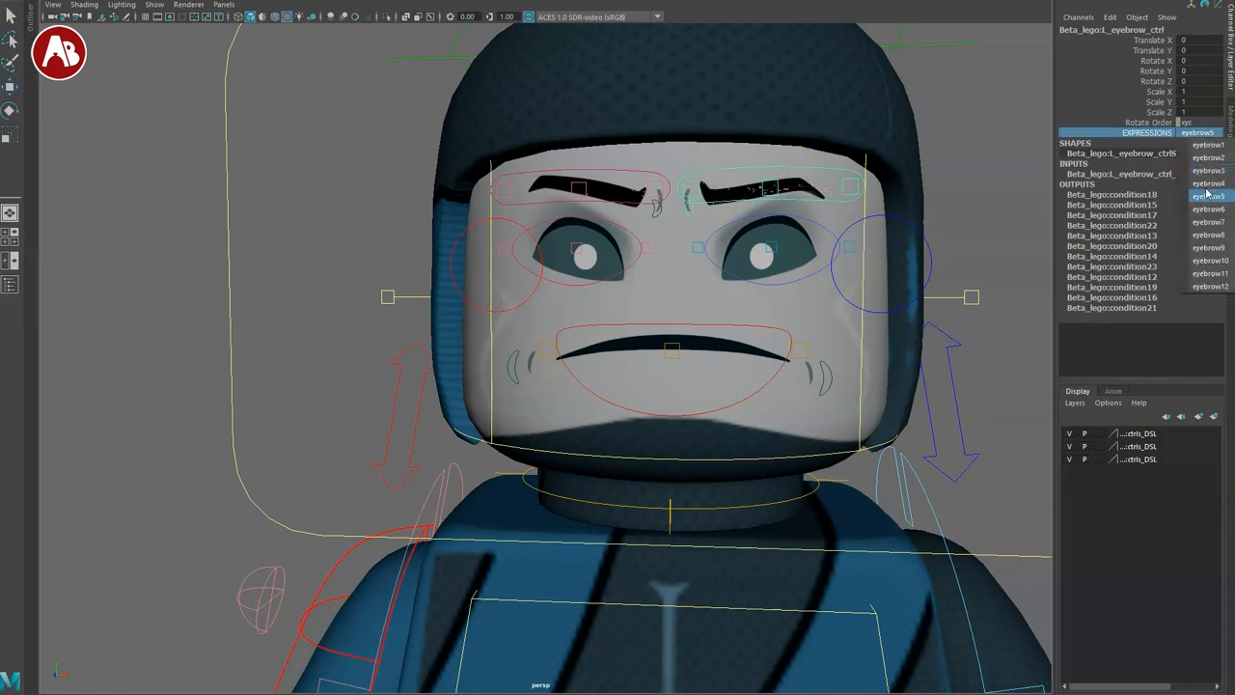
left_click(1202, 260)
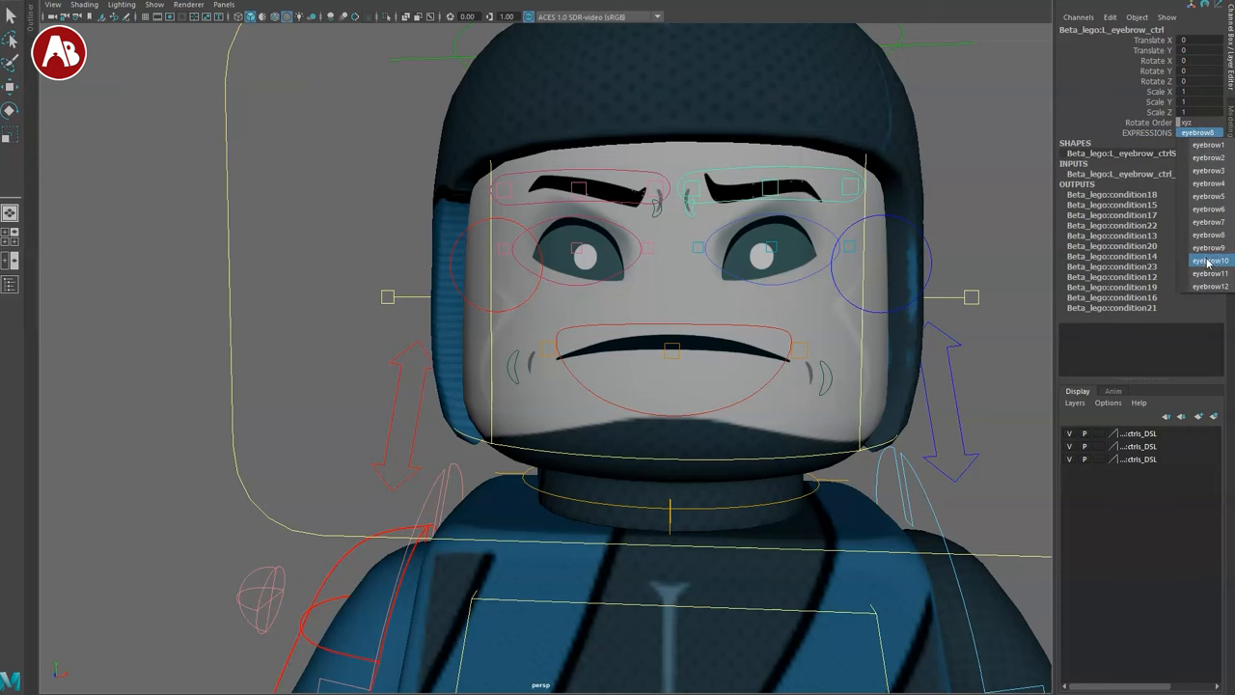
left_click(1191, 158)
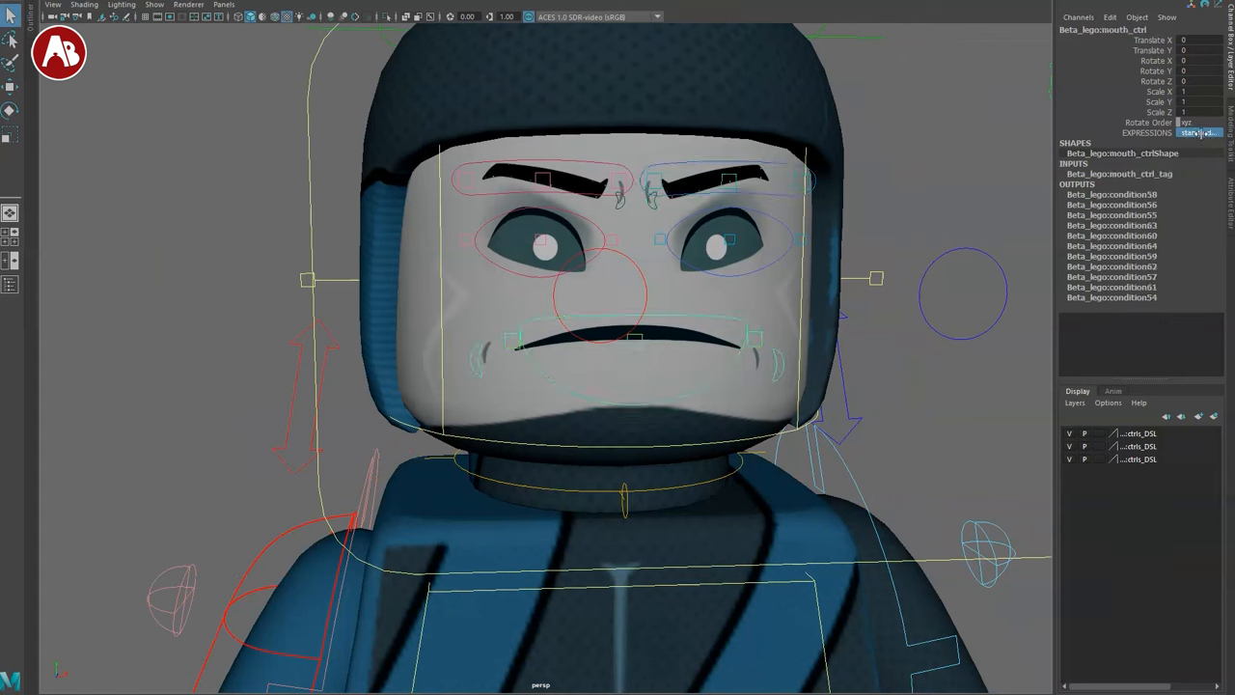
- Change mouth_ctrl's Expression attribute to try a different mouth preset
left_click(1198, 132)
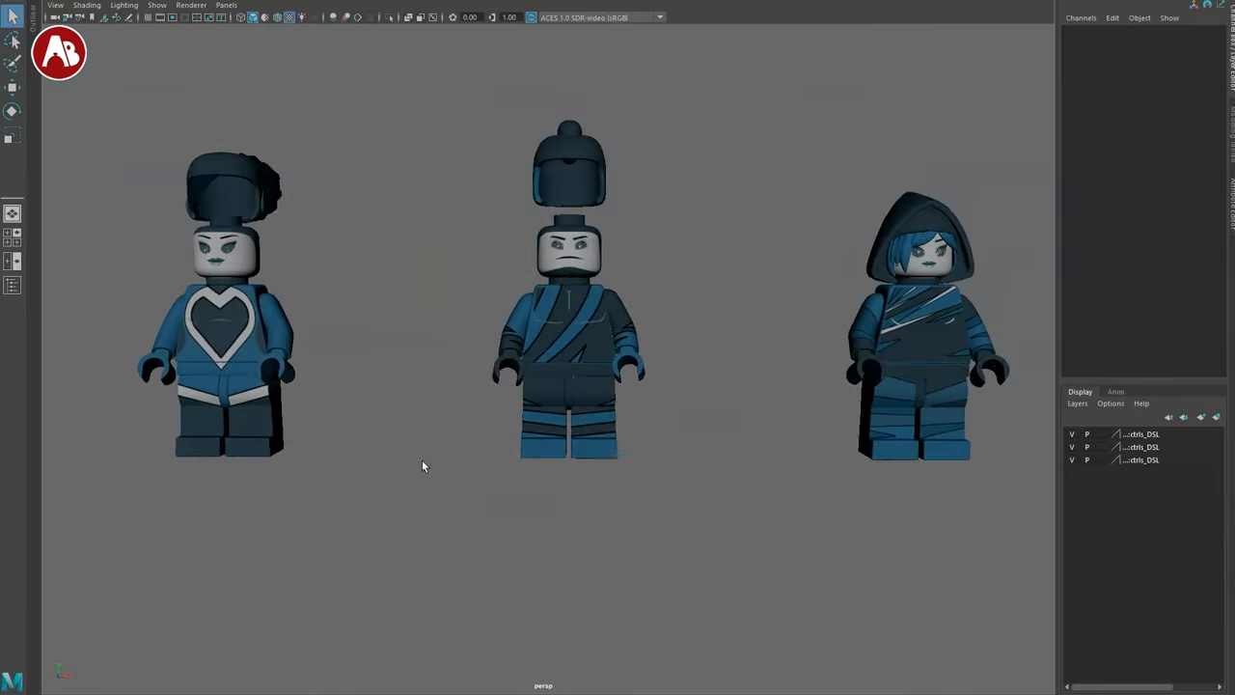
- Select all three minifigure rigs to show controls, view in wireframe, then return to textured shading
left_click_drag(420, 465, 548, 478)
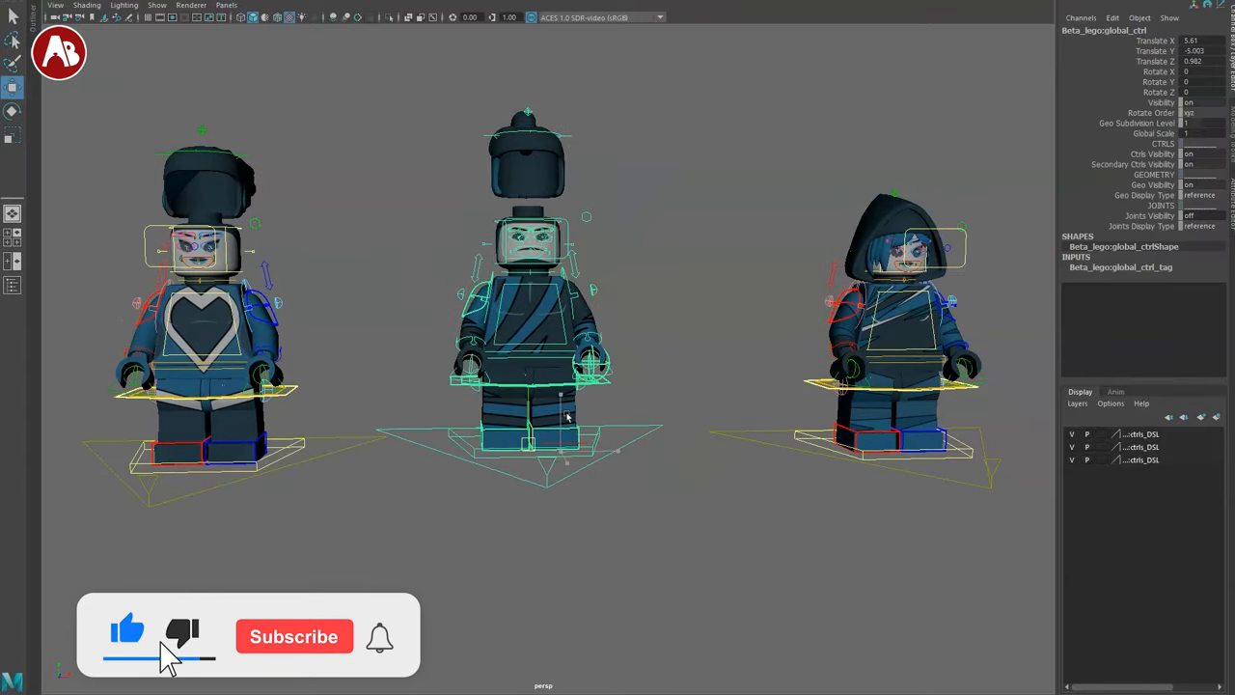
key("4")
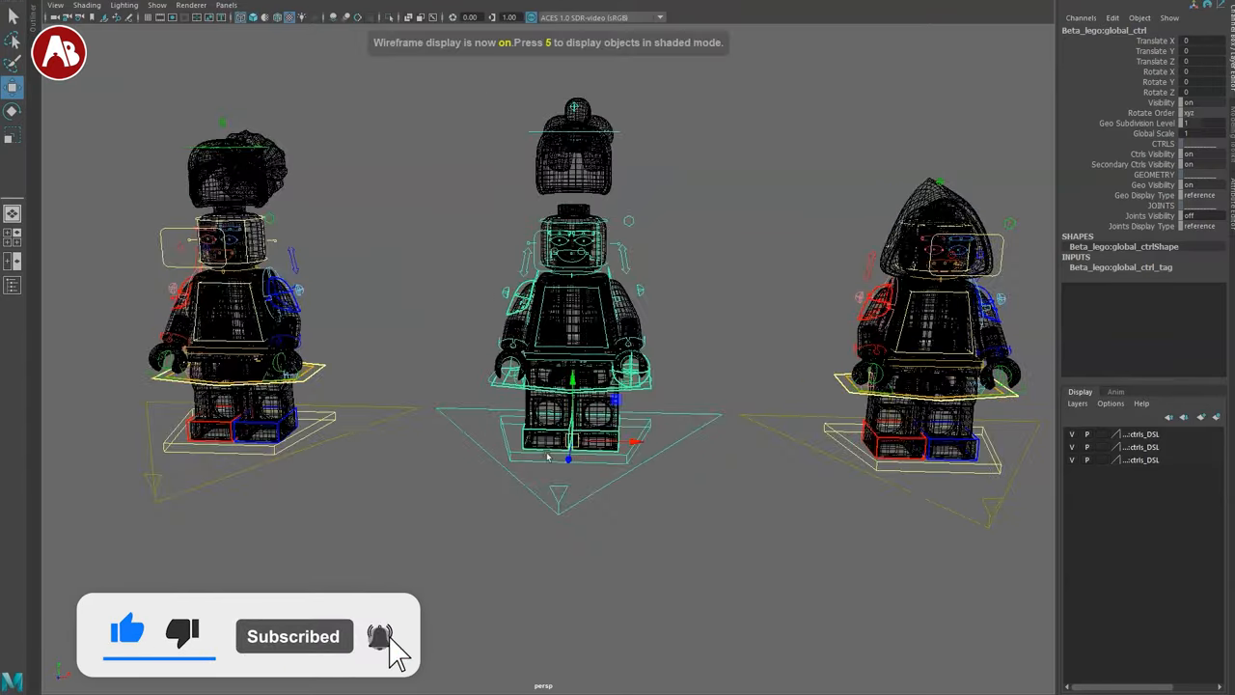
key("5")
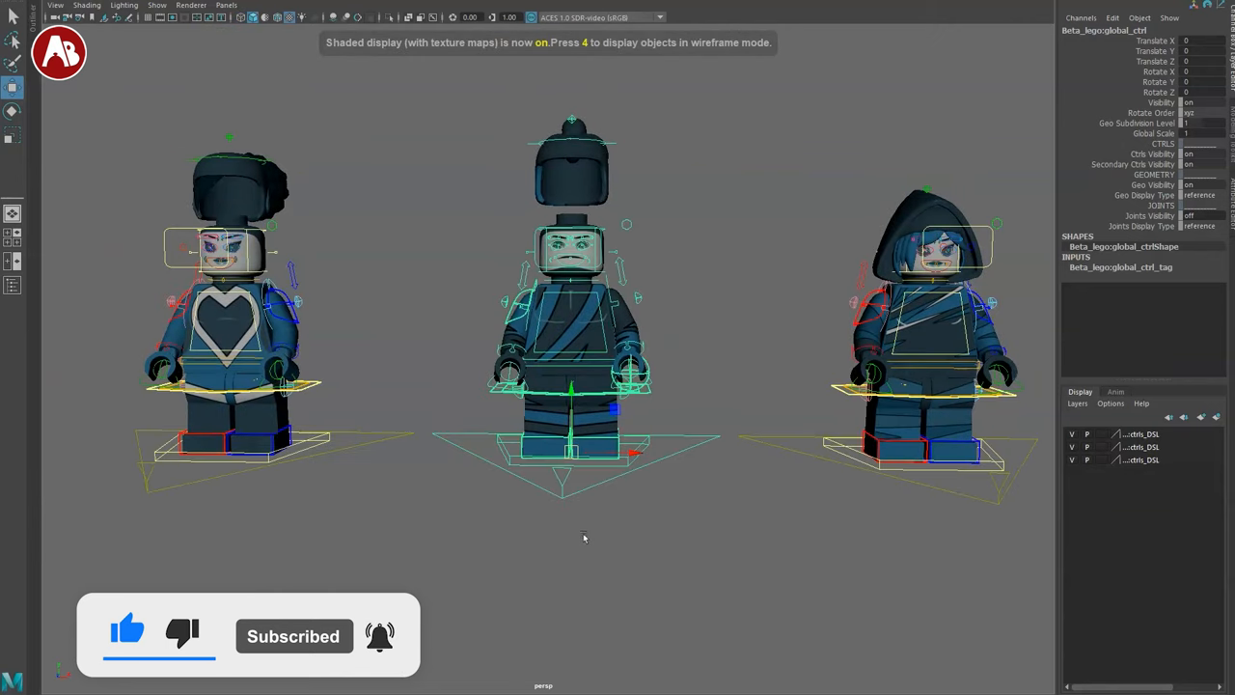